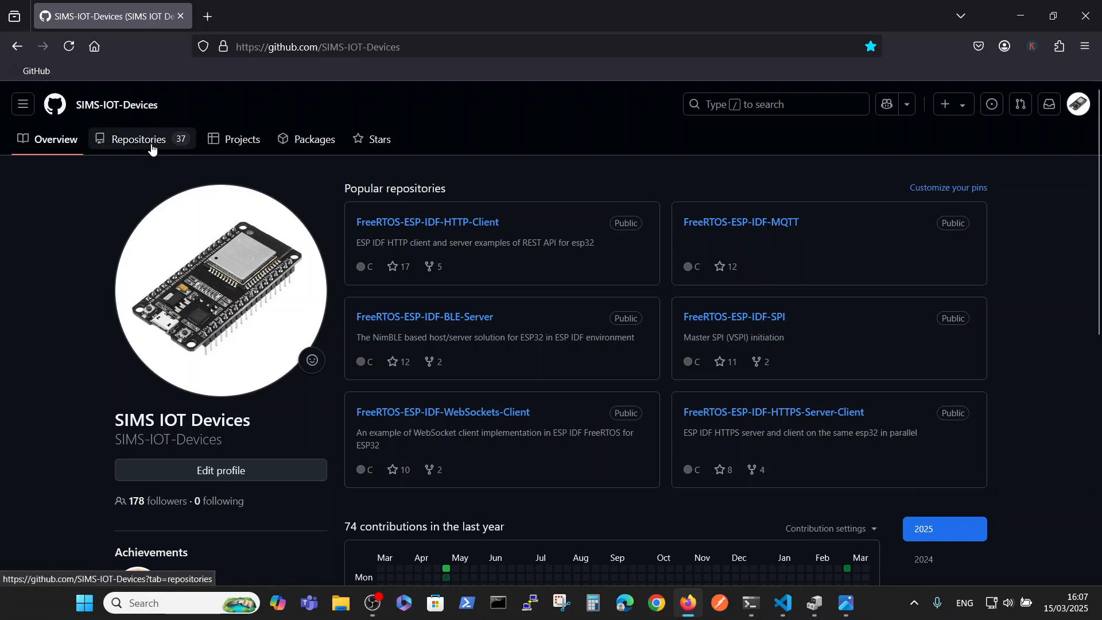
pyautogui.moveTo(117, 105)
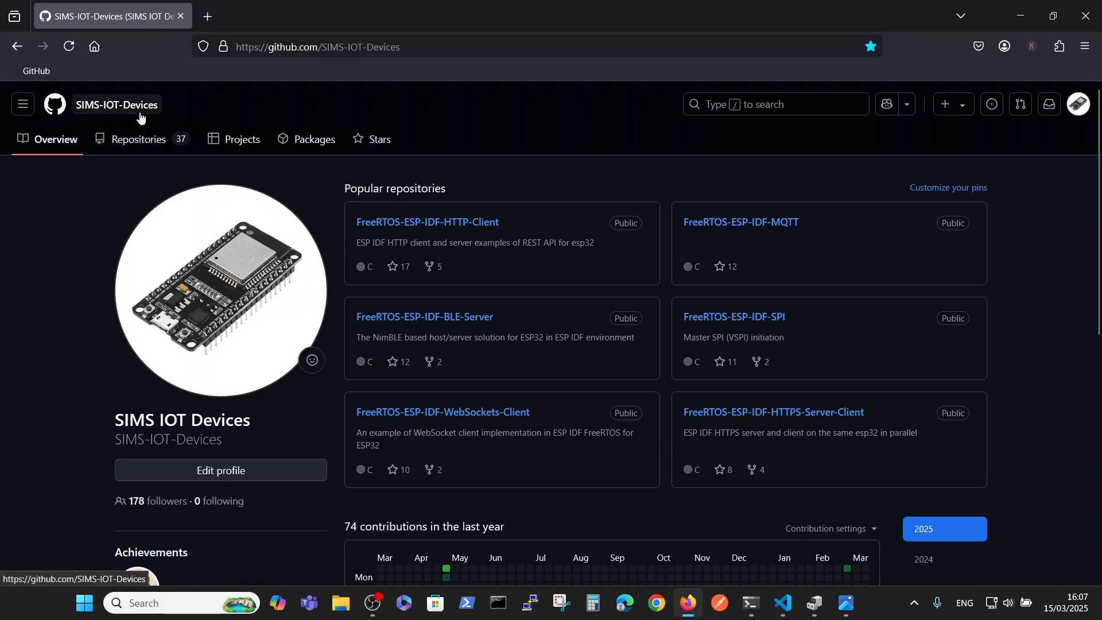
# Show the account's Repositories list and choose SIMS-IOT-Devices-FreeRTOS-ESP-IDF-5.0-RS485.
pyautogui.click(140, 139)
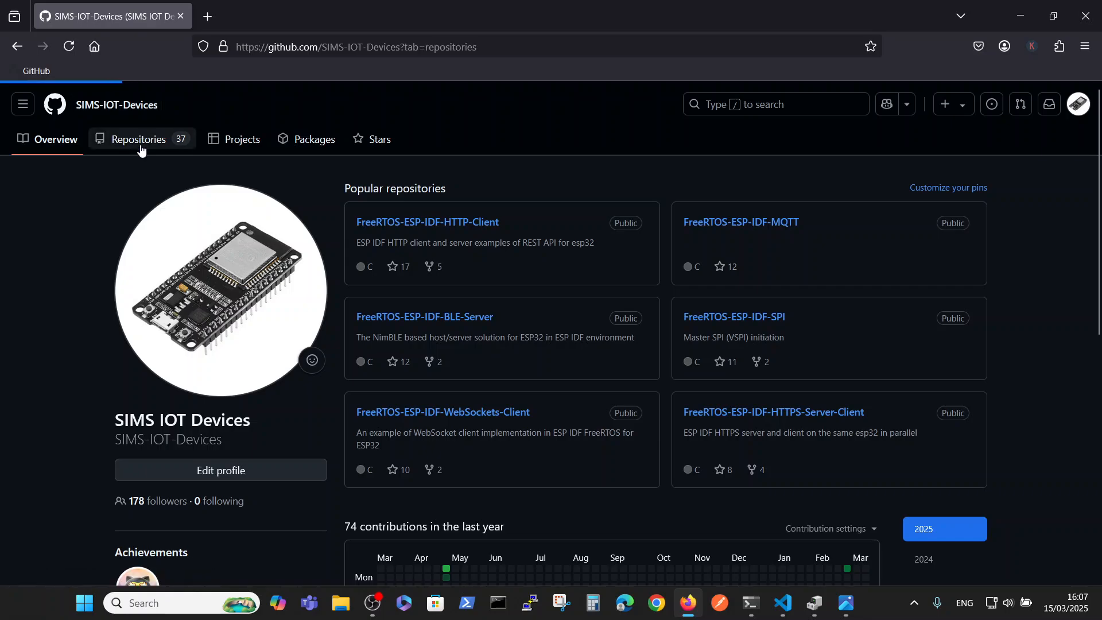
pyautogui.click(139, 139)
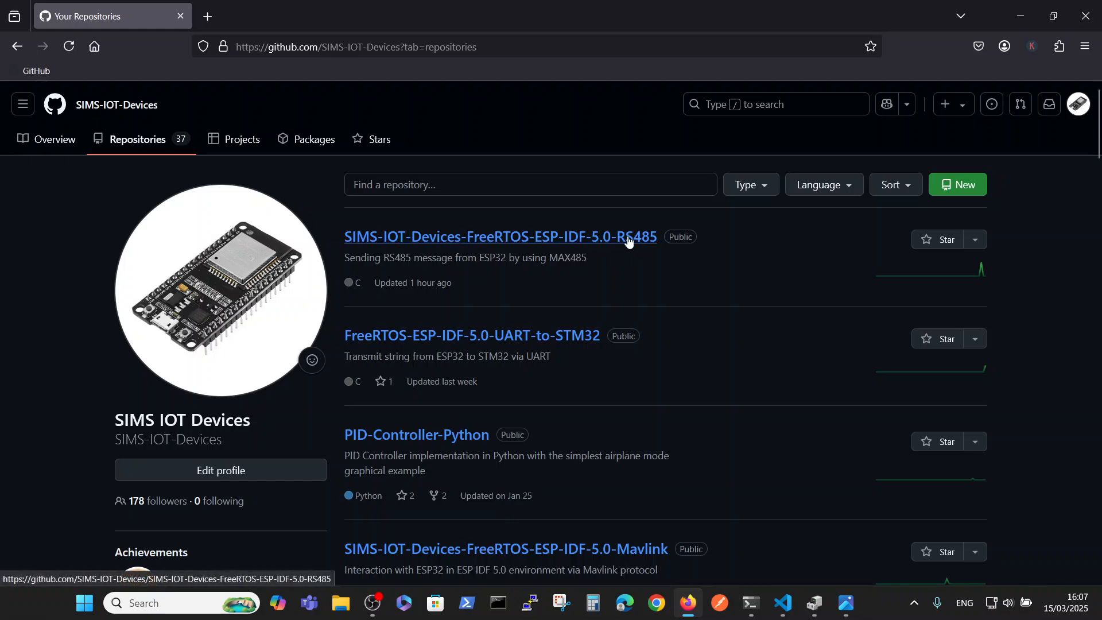
pyautogui.moveTo(650, 248)
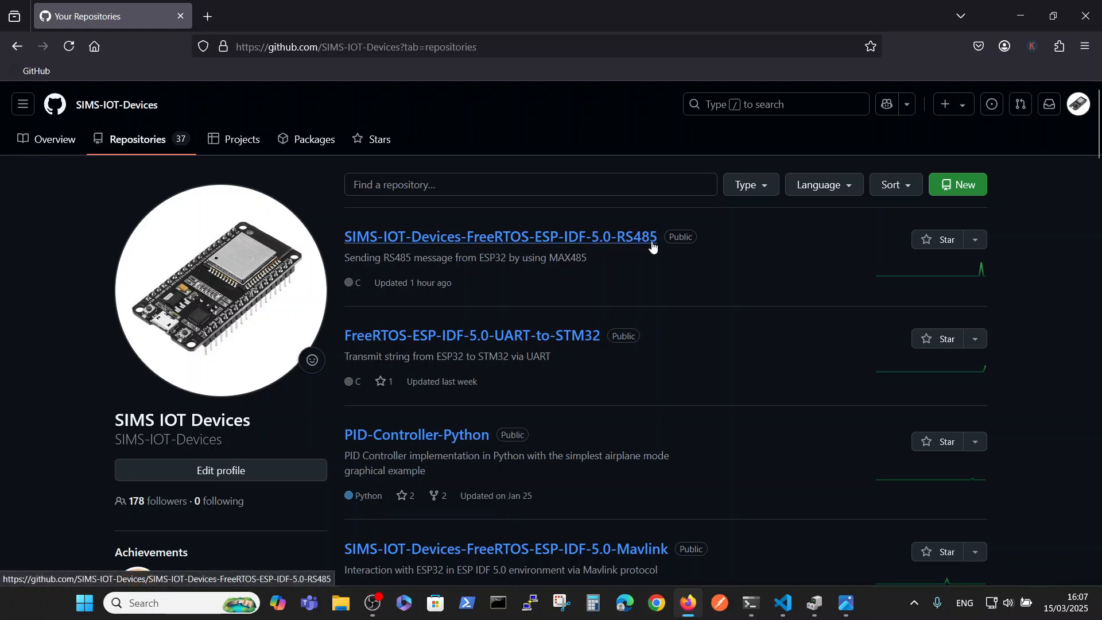
pyautogui.click(500, 237)
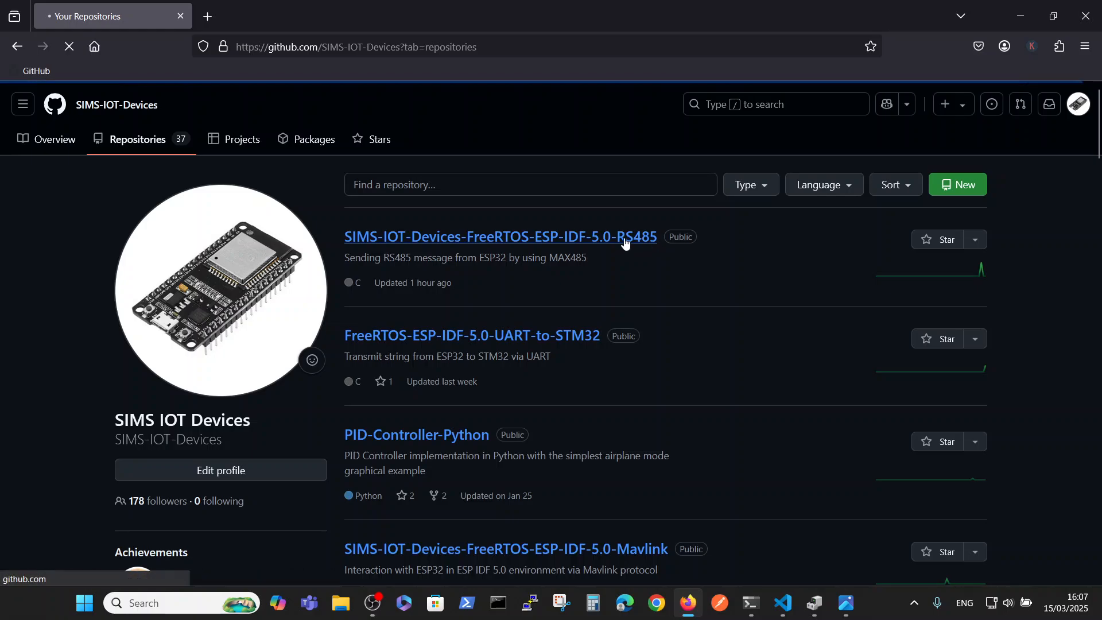
# Load the RS485 repository page and highlight the Video 3 heading in the README.
pyautogui.click(499, 236)
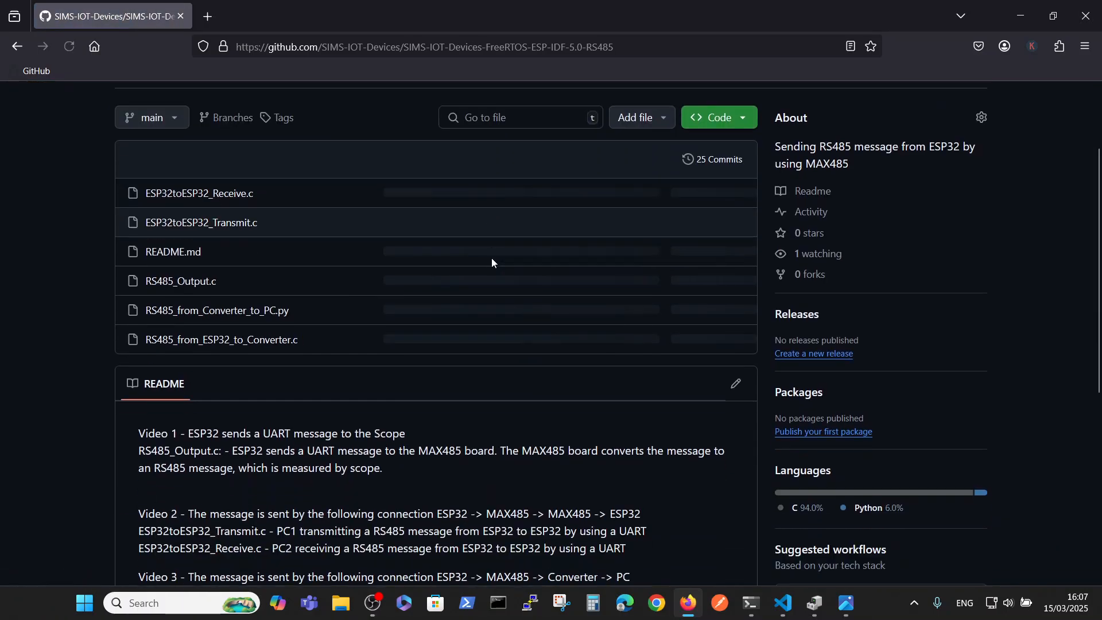
pyautogui.scroll(3)
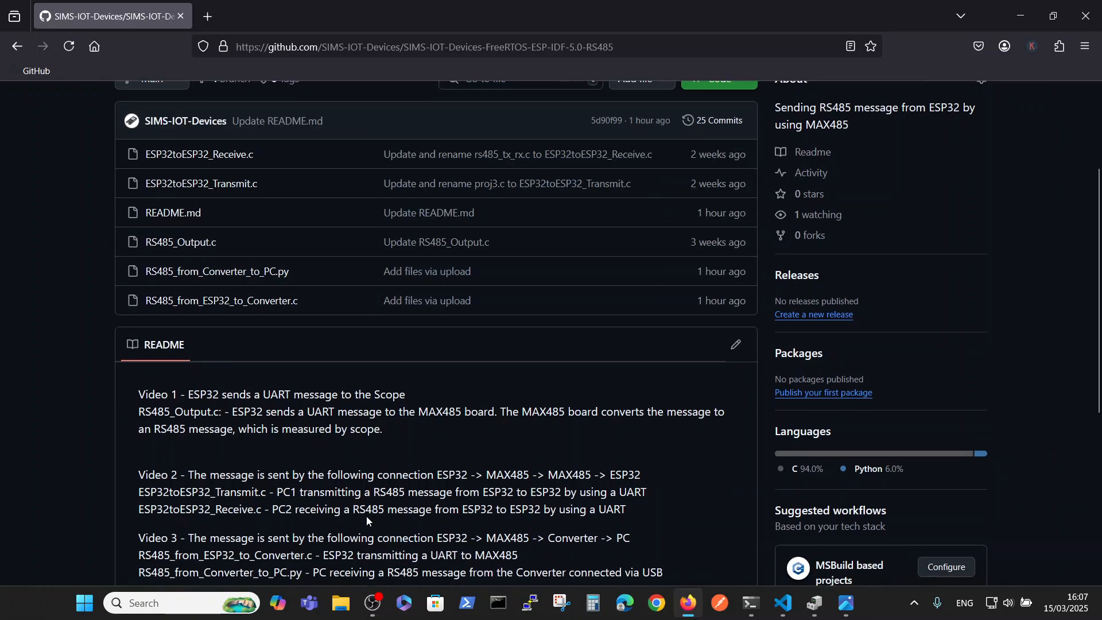
pyautogui.moveTo(239, 528)
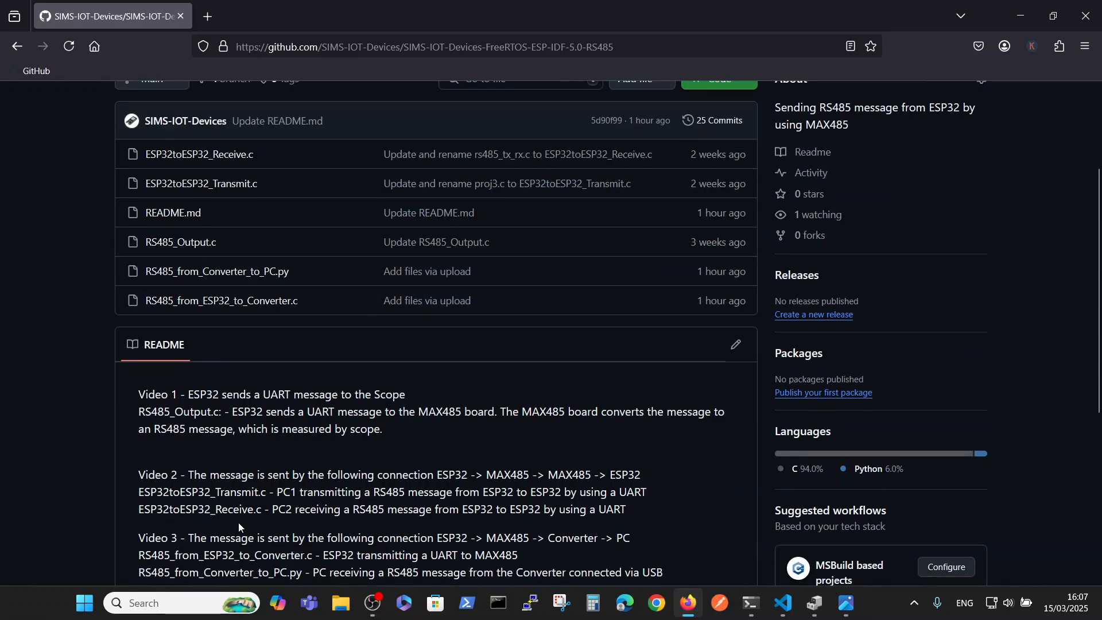
pyautogui.moveTo(135, 537)
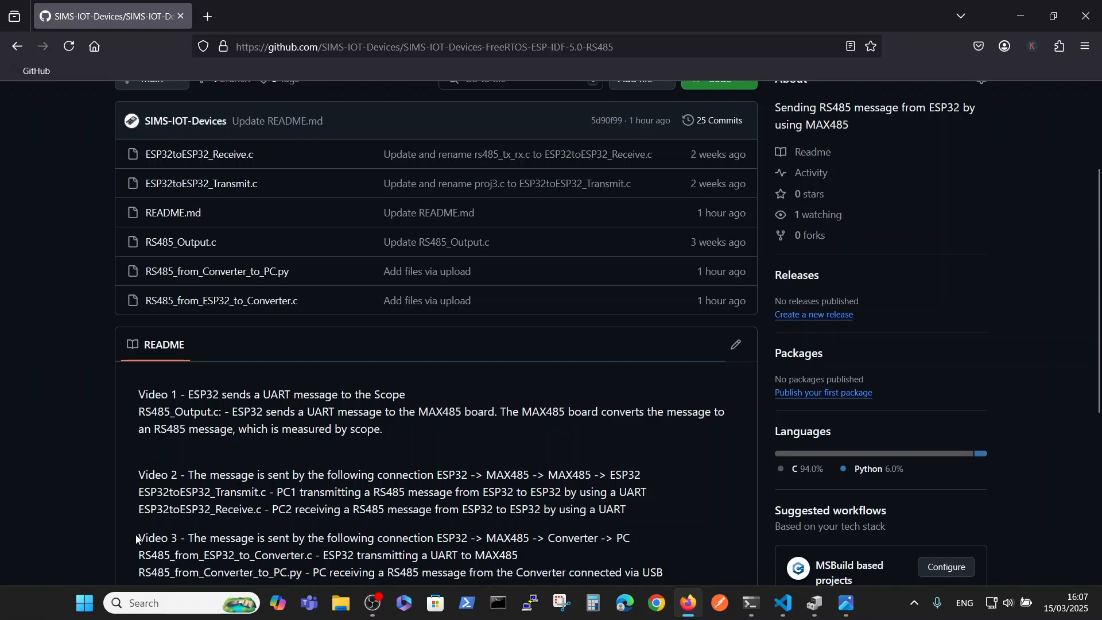
pyautogui.doubleClick(157, 538)
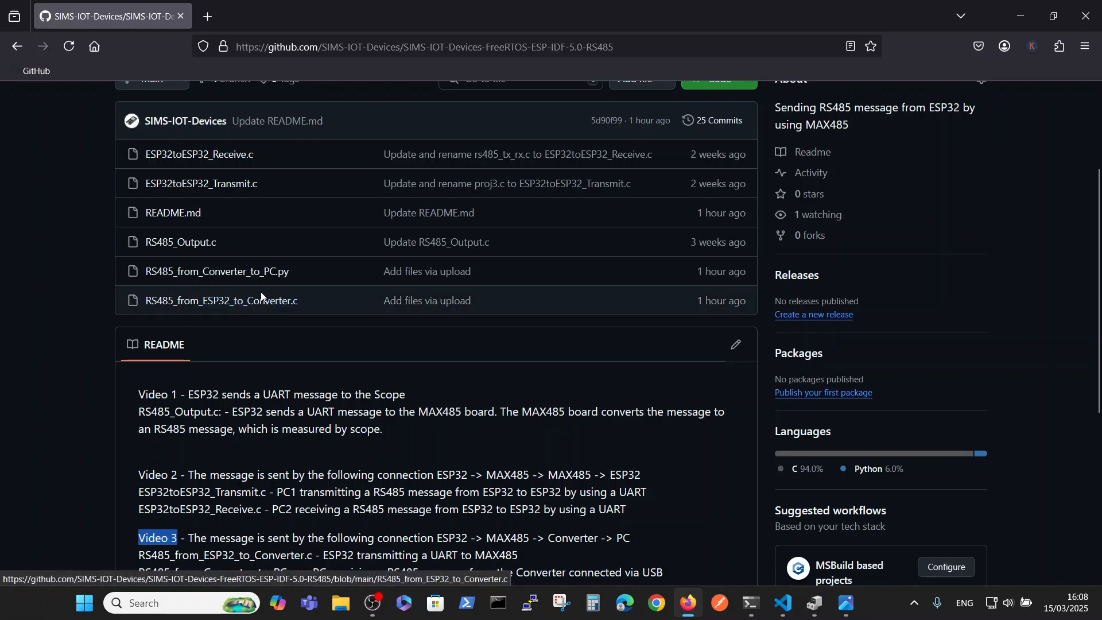
pyautogui.moveTo(215, 271)
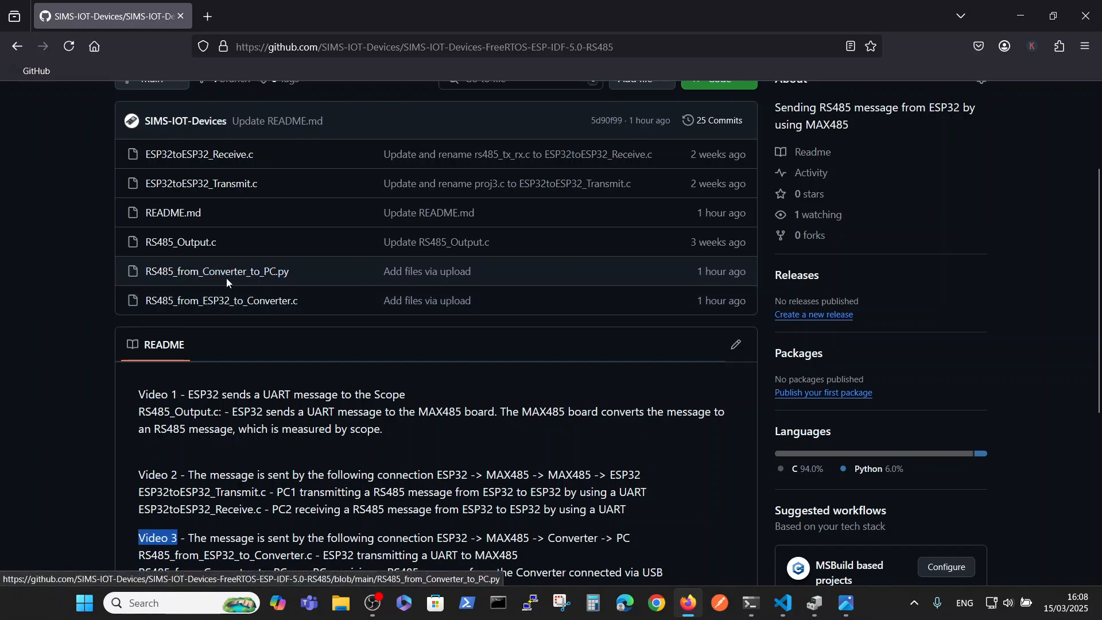
pyautogui.moveTo(296, 274)
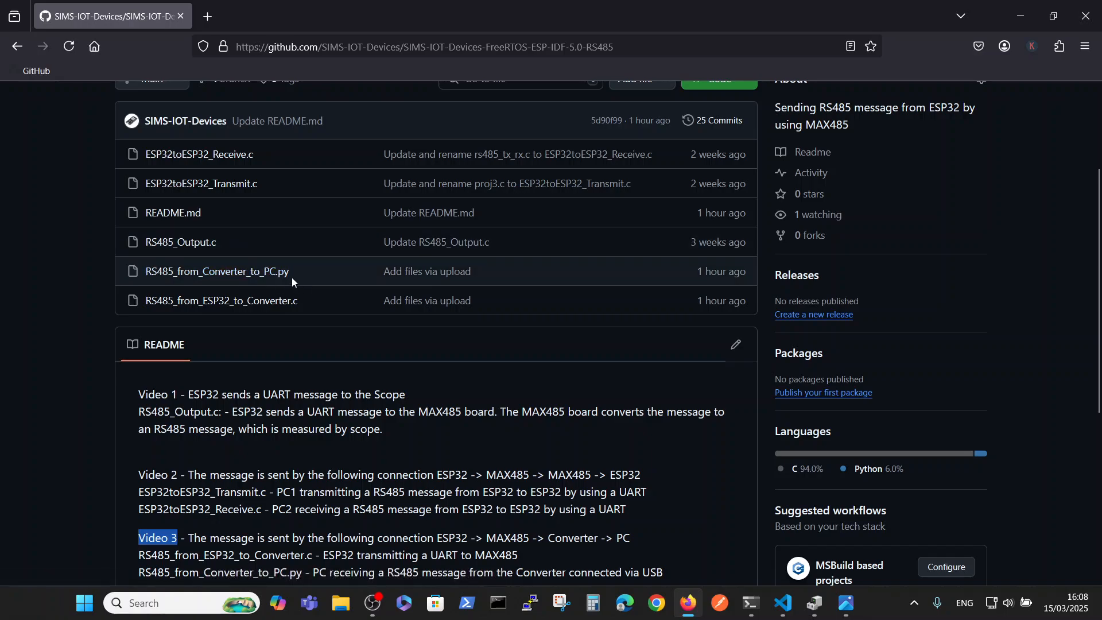
pyautogui.moveTo(220, 300)
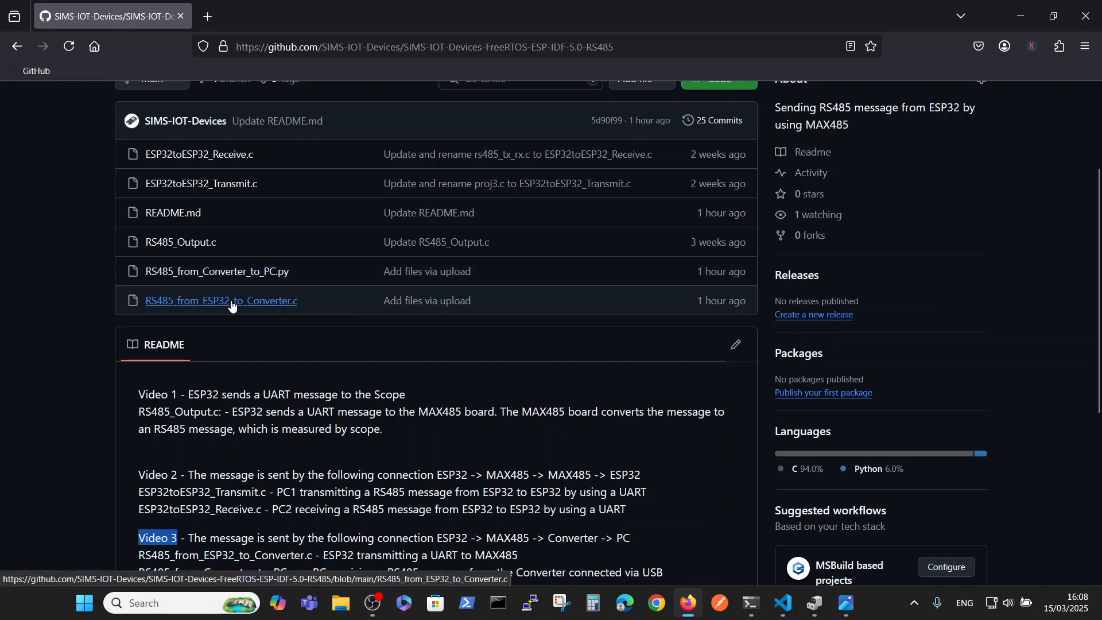
pyautogui.moveTo(285, 309)
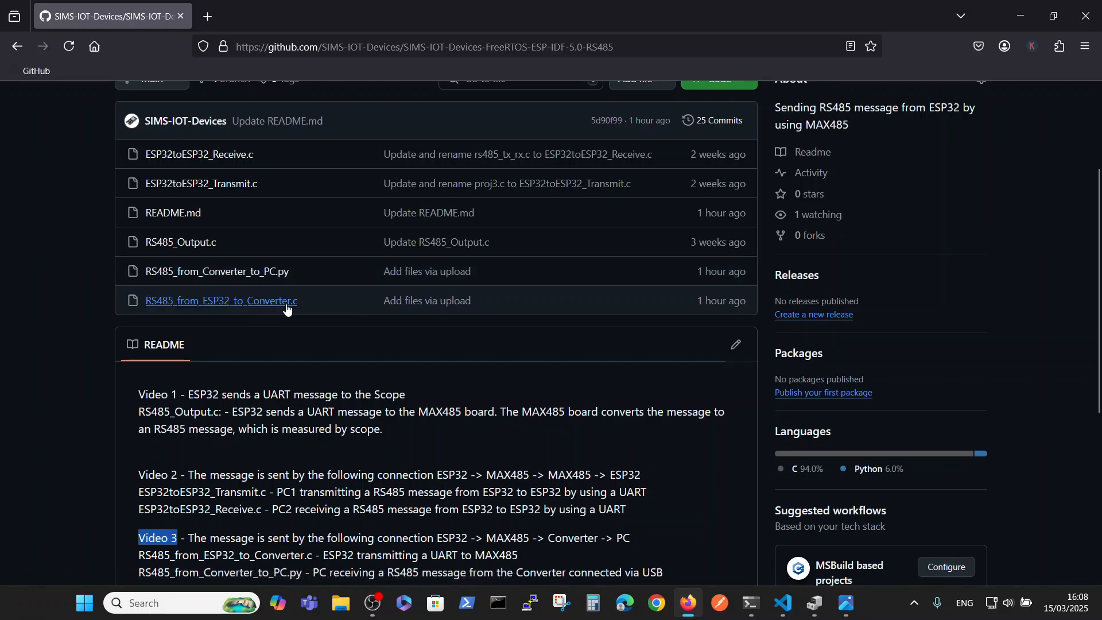
pyautogui.moveTo(269, 312)
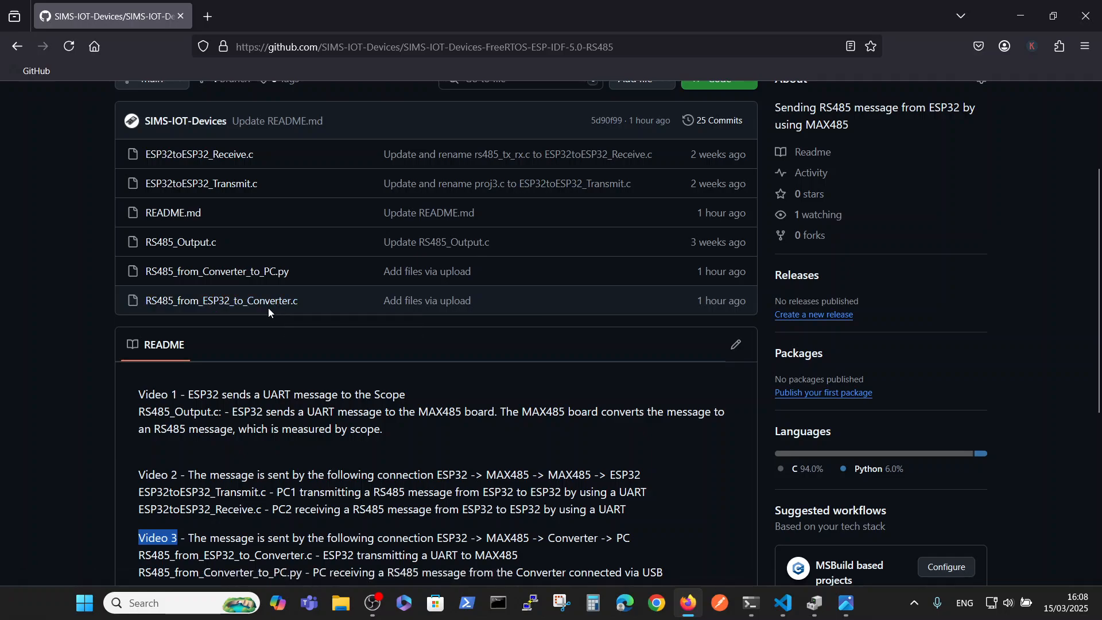
pyautogui.moveTo(221, 550)
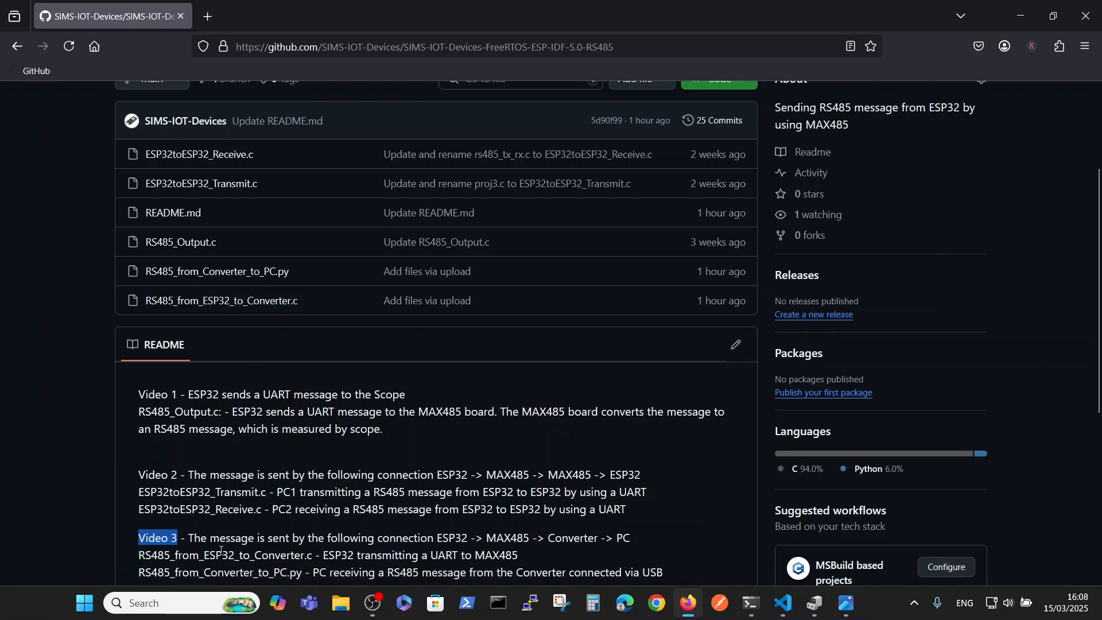
pyautogui.moveTo(251, 549)
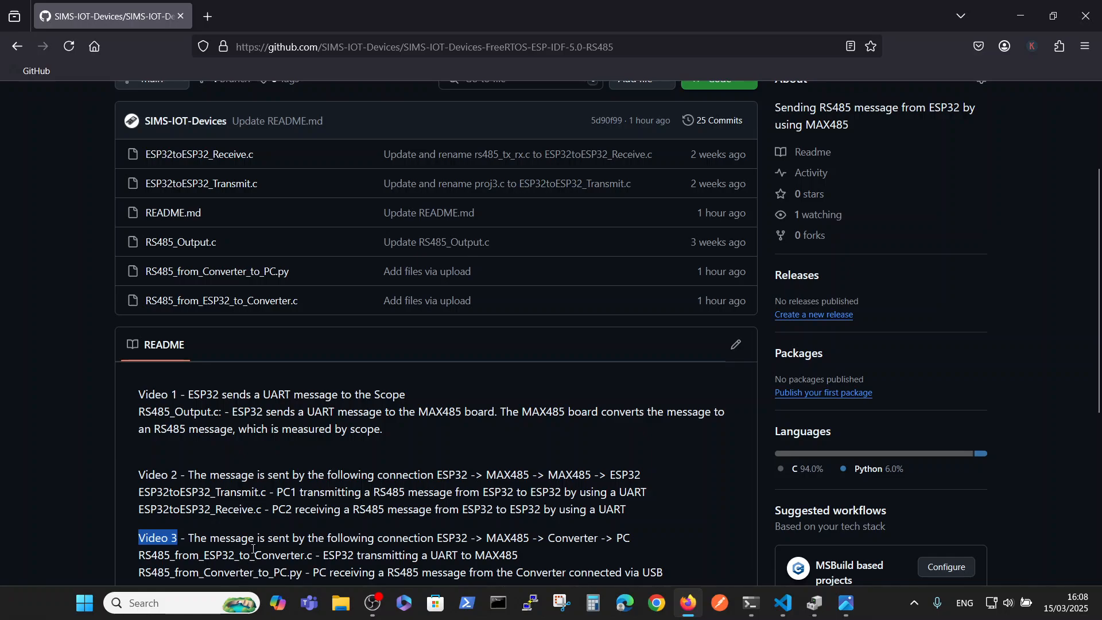
pyautogui.moveTo(221, 299)
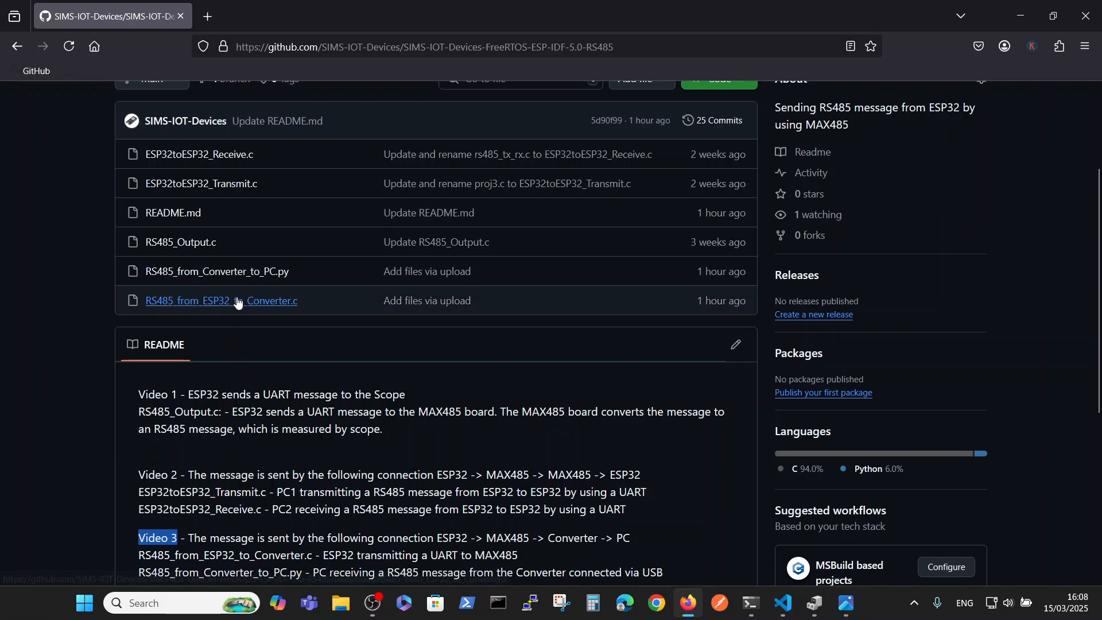
# View RS485_from_ESP32_to_Converter.c, the 63-line FreeRTOS UART transmit program.
pyautogui.click(220, 299)
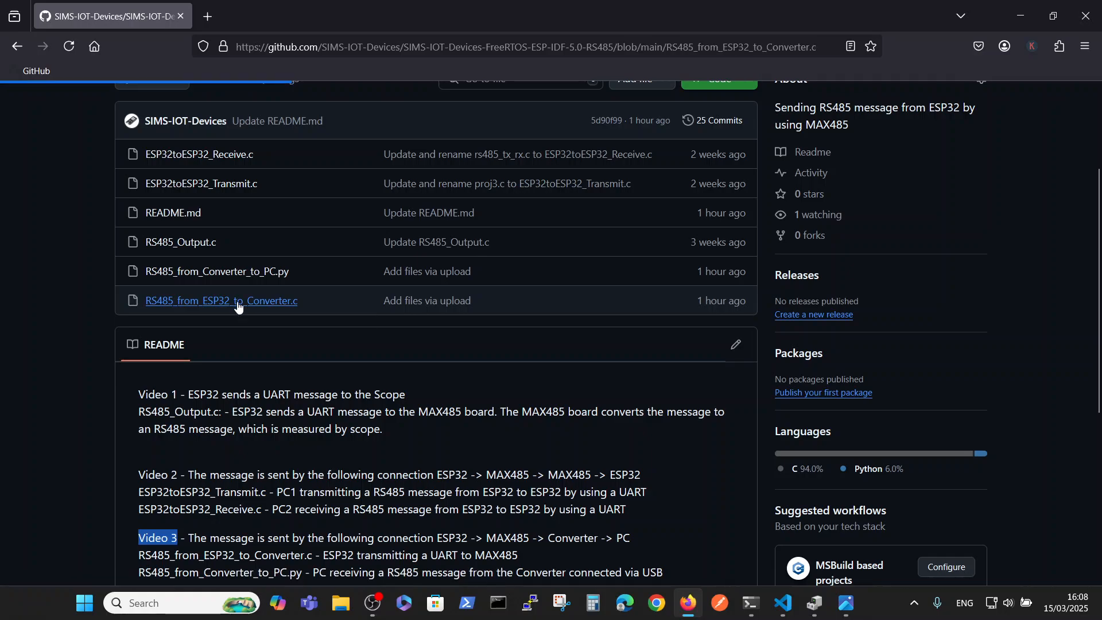
pyautogui.click(221, 299)
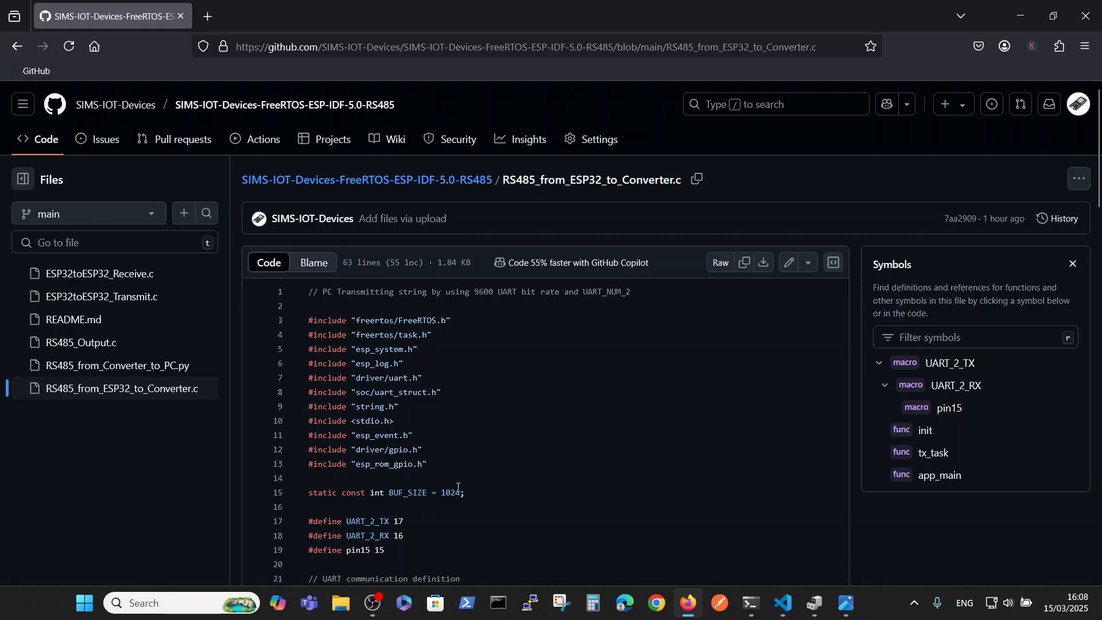
pyautogui.moveTo(782, 602)
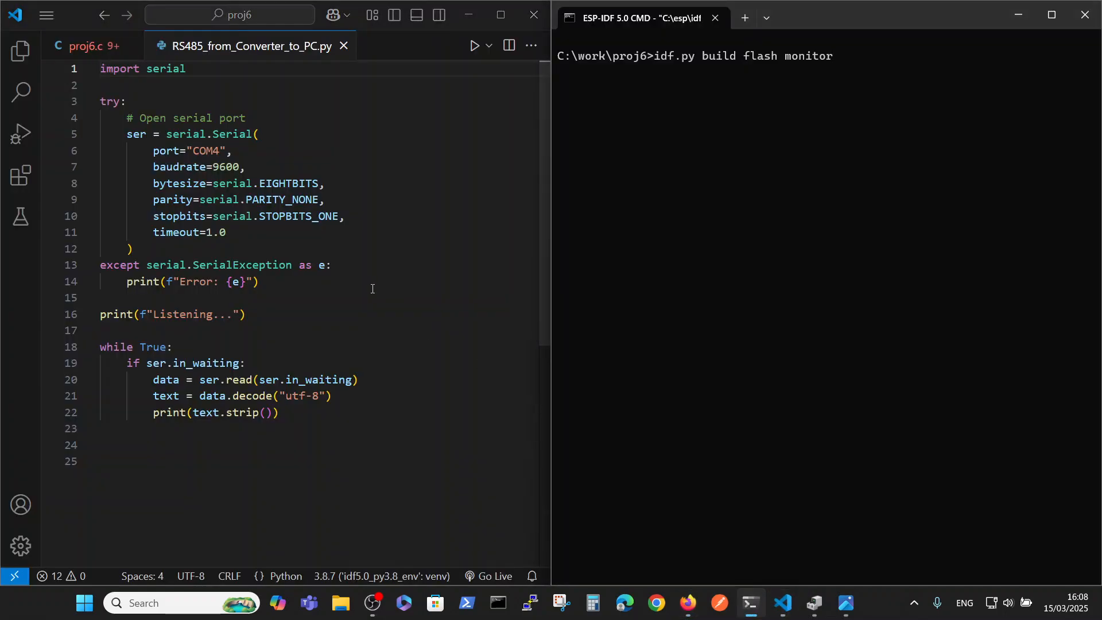
# Switch the editor from the Python listener script to proj6.c.
pyautogui.click(84, 45)
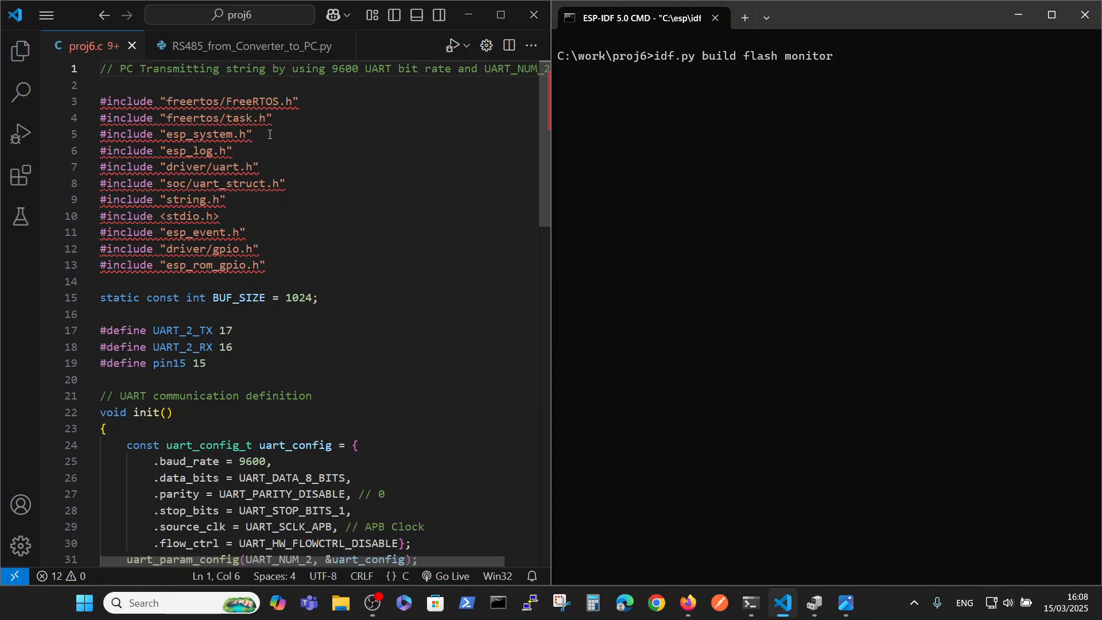
pyautogui.moveTo(304, 82)
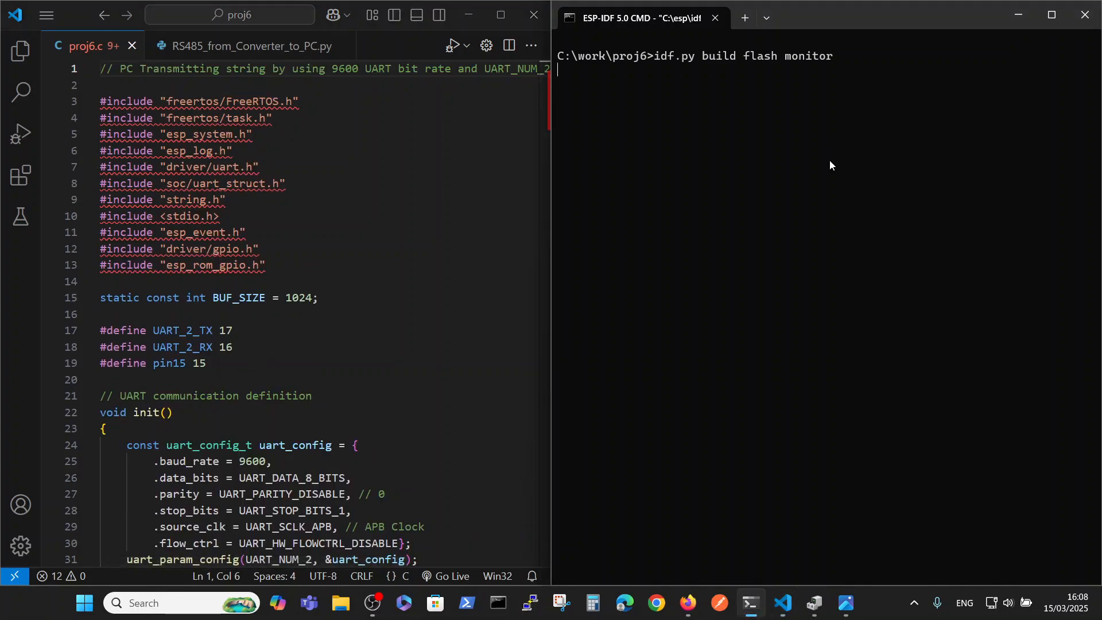
# Run idf.py -p COM3 flash monitor and watch 'Hello from PC' being transmitted.
pyautogui.press('Return')
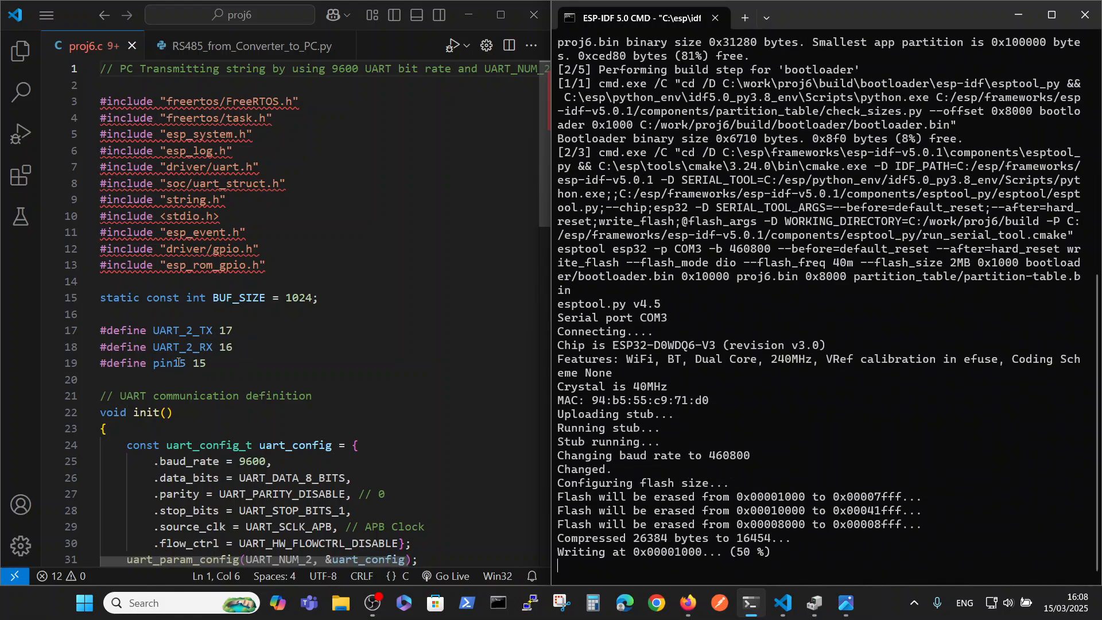
pyautogui.scroll(-3)
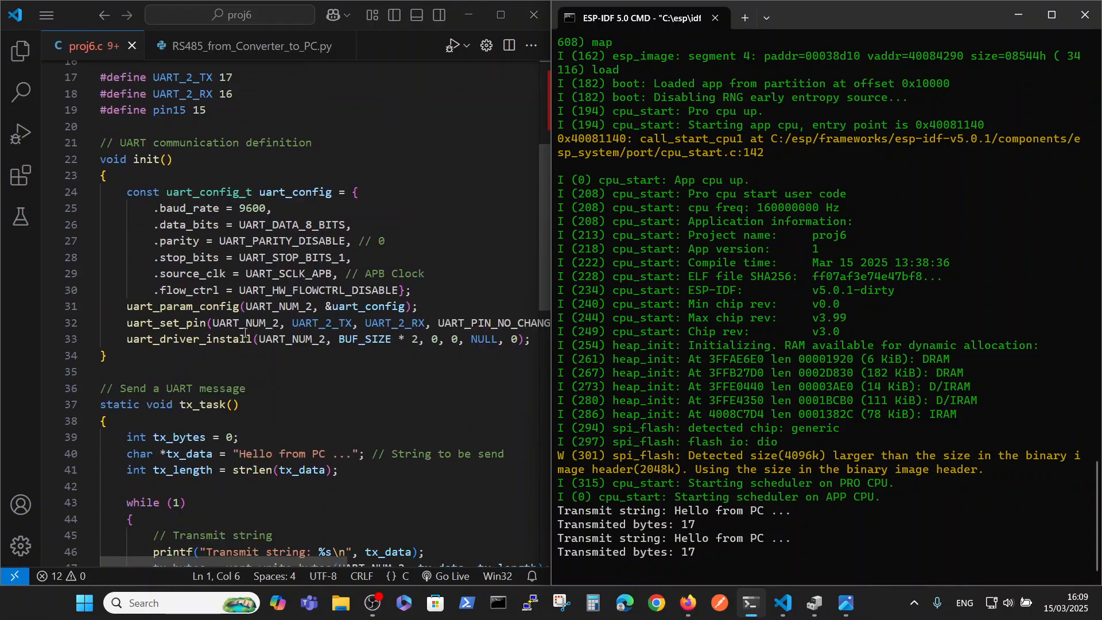
pyautogui.scroll(-3)
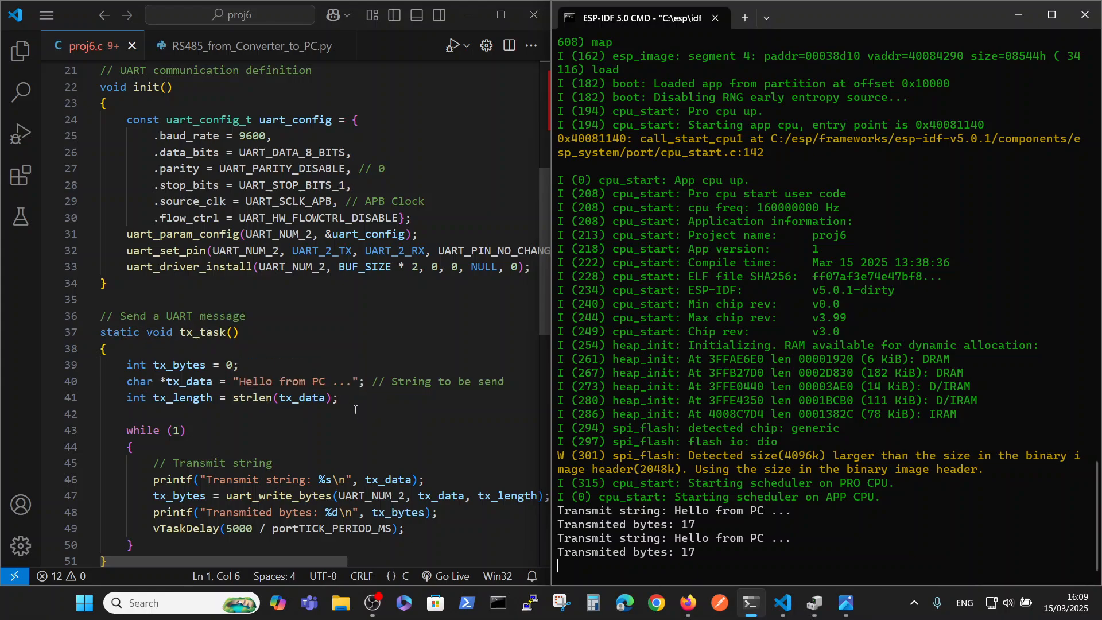
pyautogui.scroll(-3)
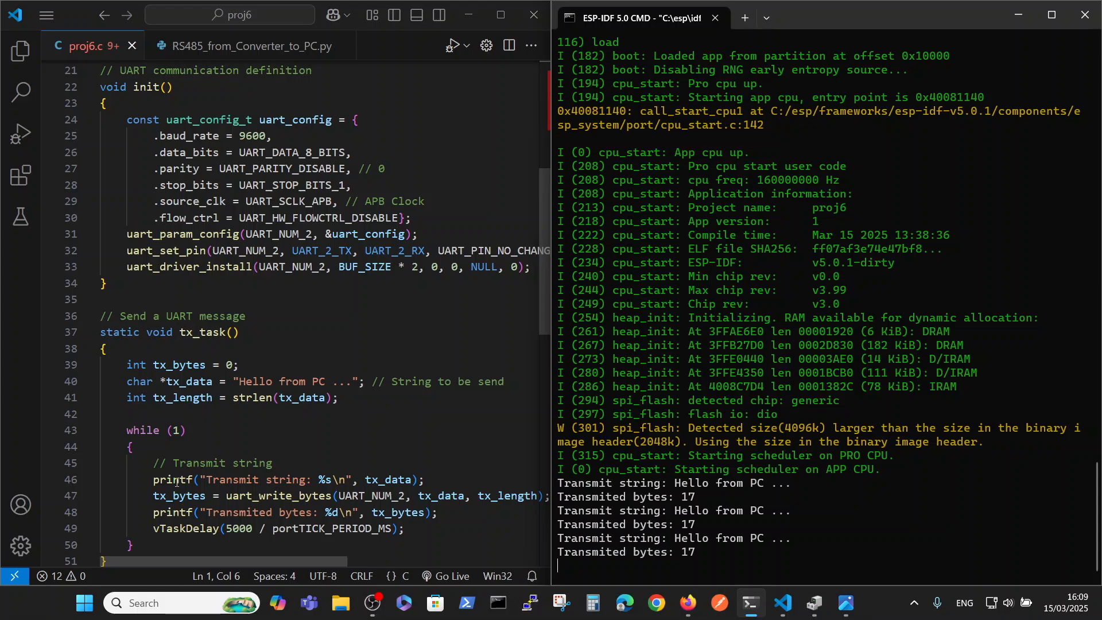
pyautogui.scroll(-3)
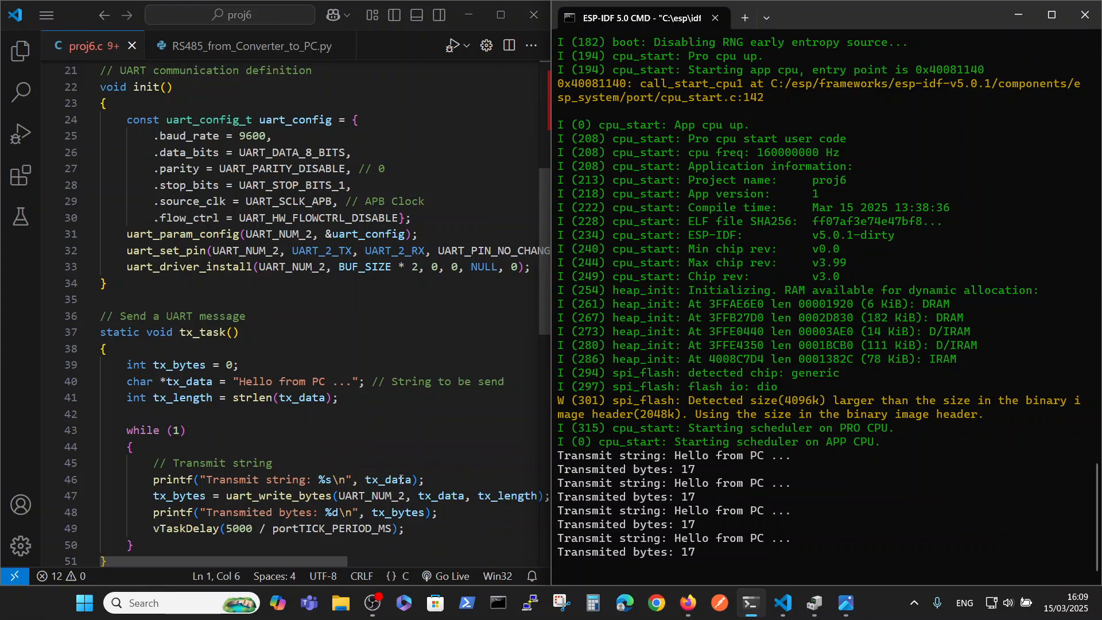
pyautogui.moveTo(323, 511)
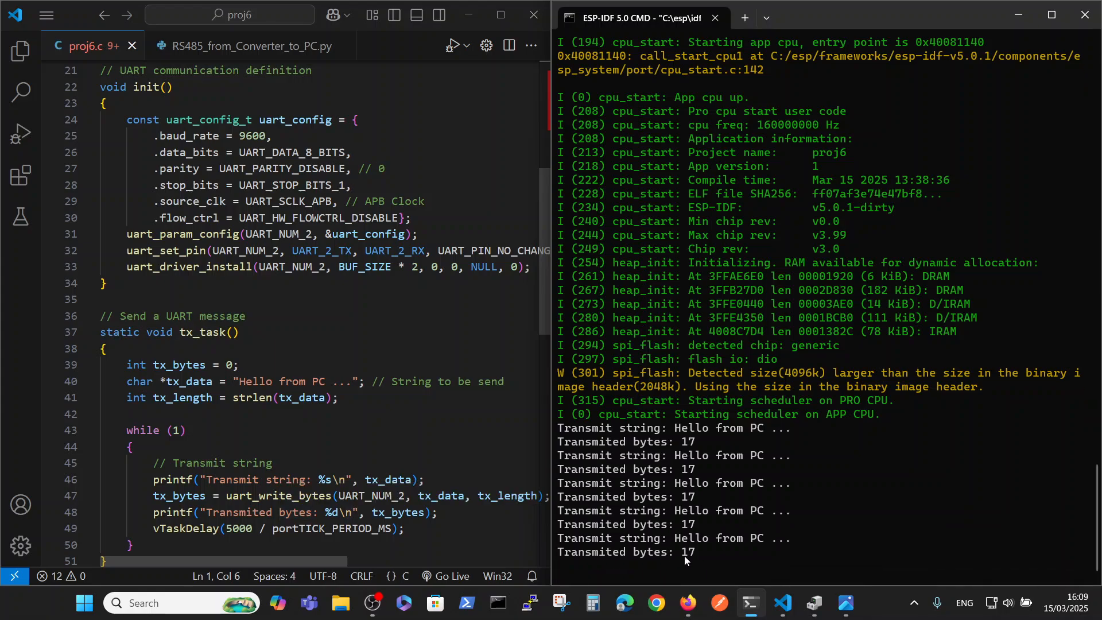
pyautogui.moveTo(633, 554)
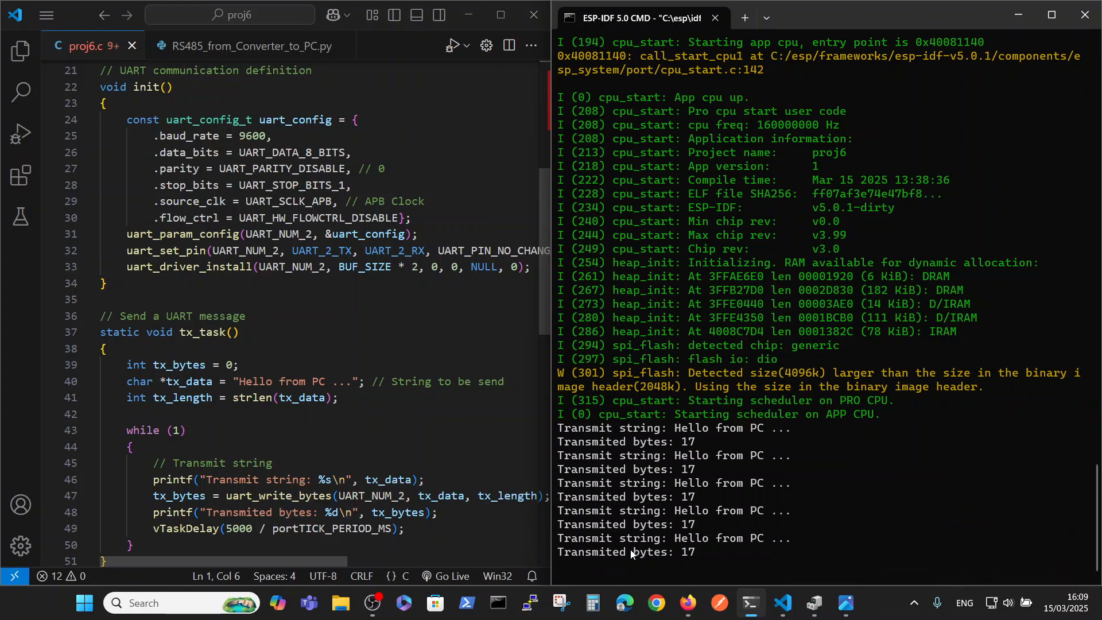
pyautogui.scroll(-3)
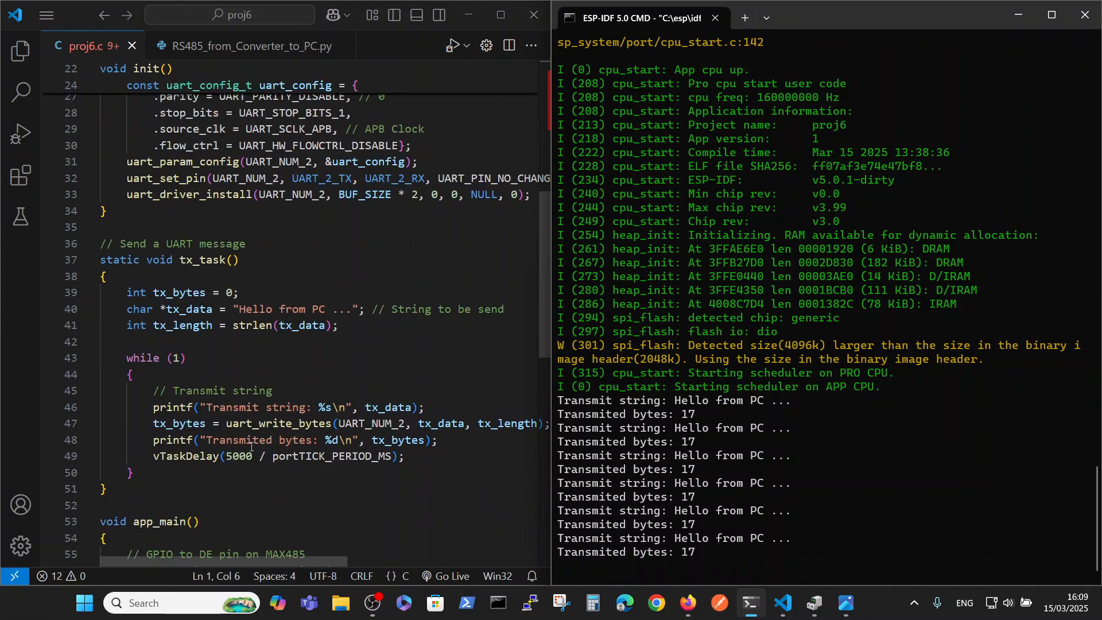
pyautogui.scroll(-3)
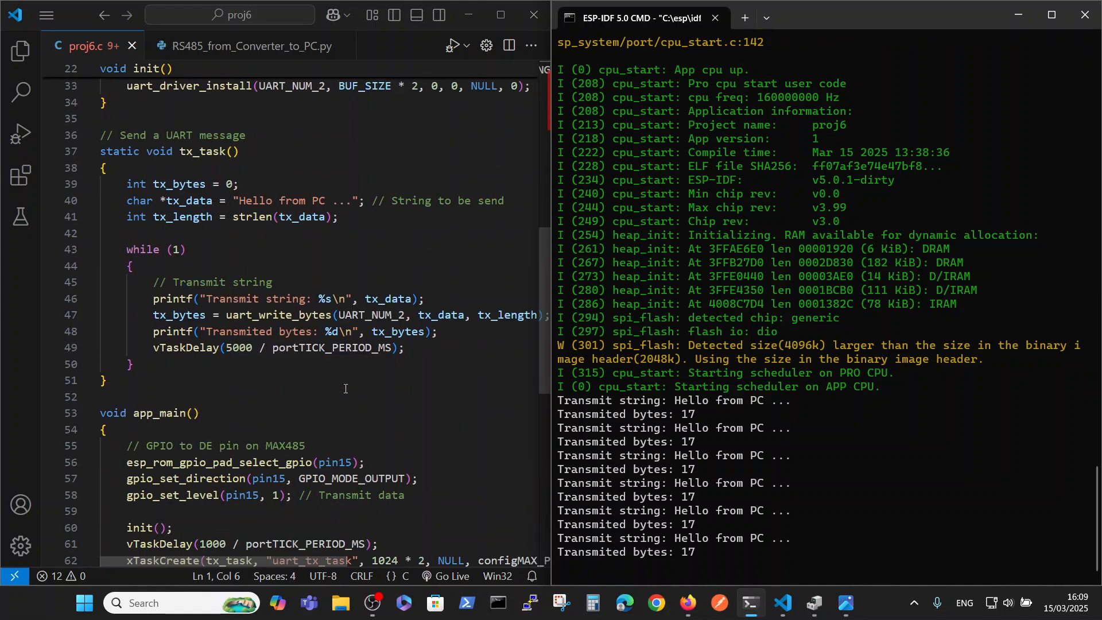
pyautogui.scroll(-3)
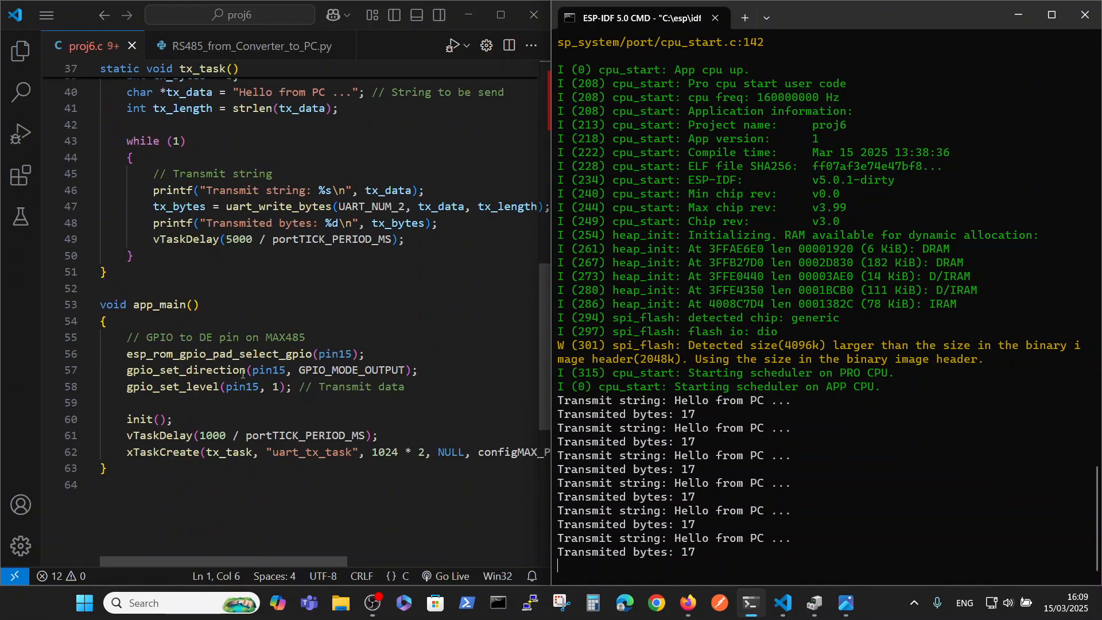
pyautogui.scroll(3)
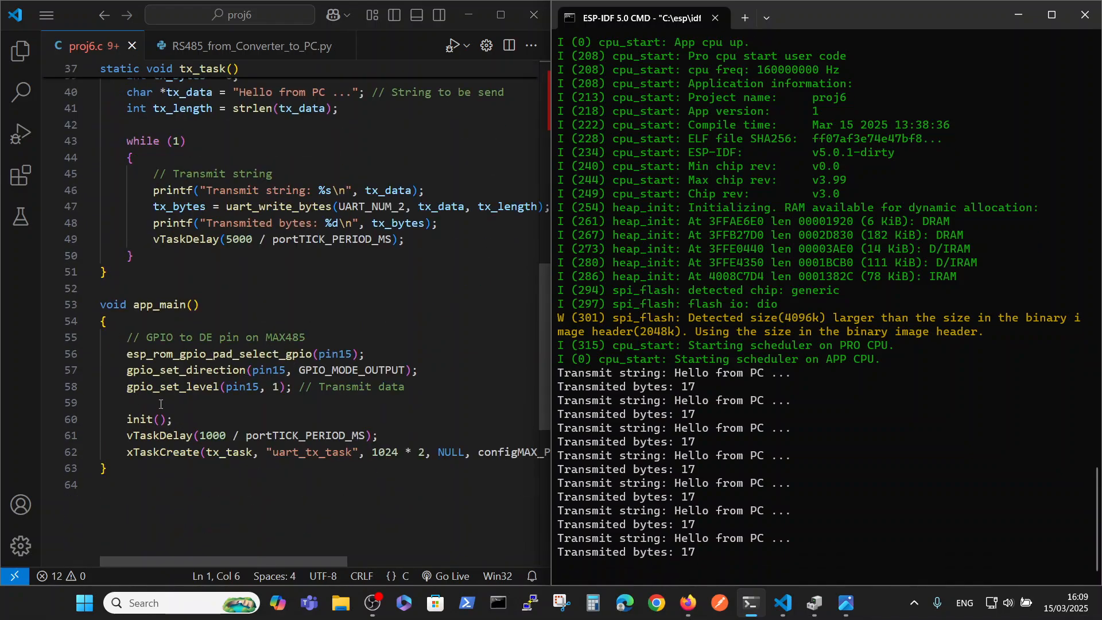
pyautogui.moveTo(339, 355)
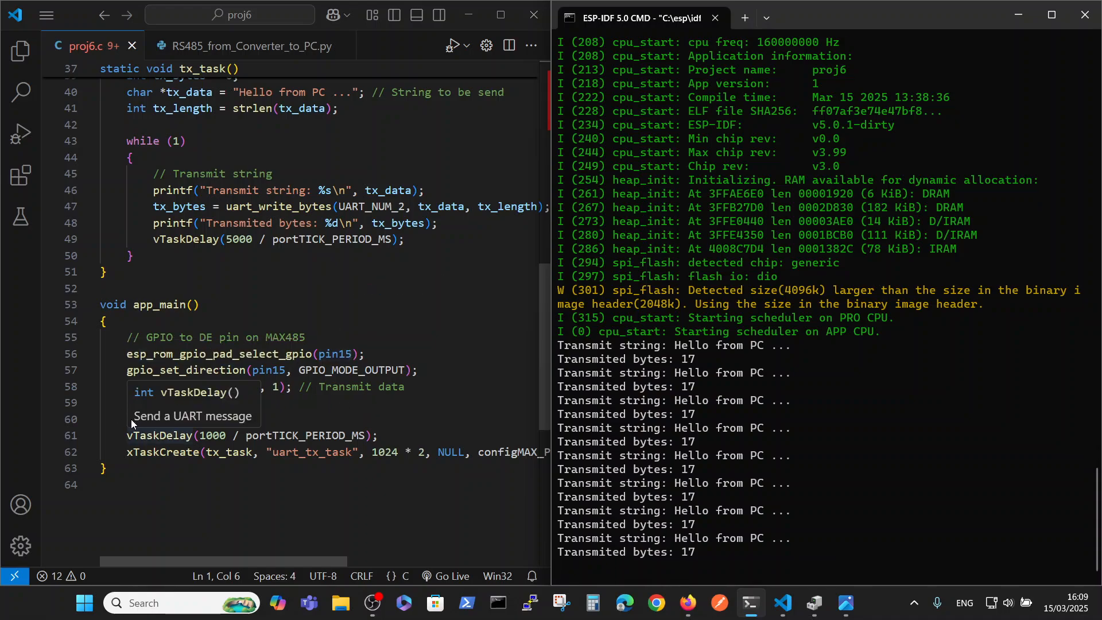
pyautogui.moveTo(115, 456)
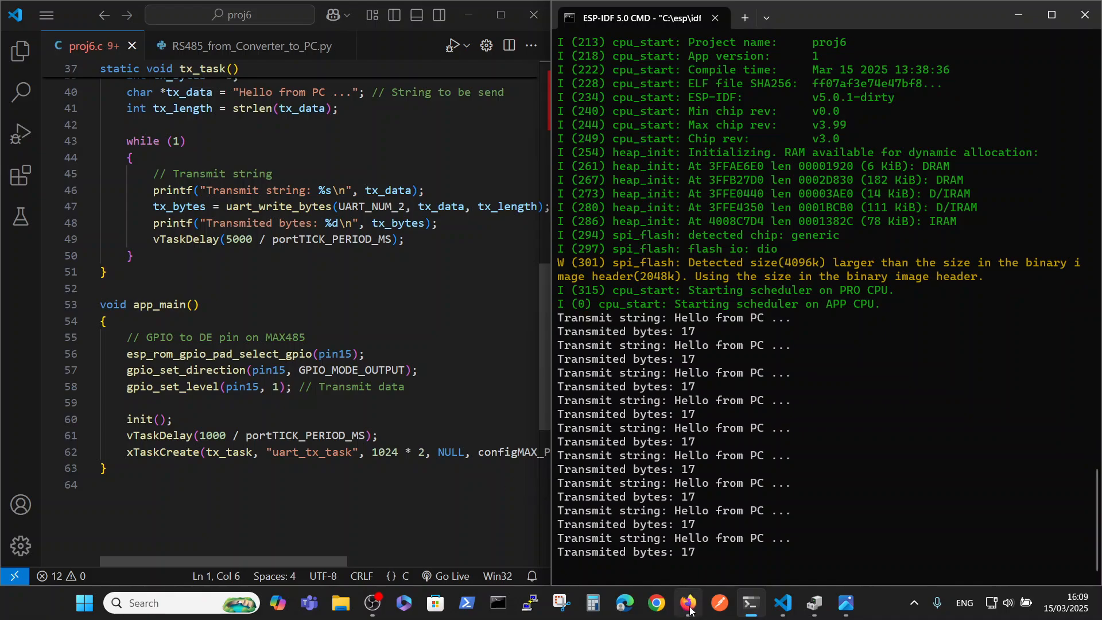
pyautogui.moveTo(687, 603)
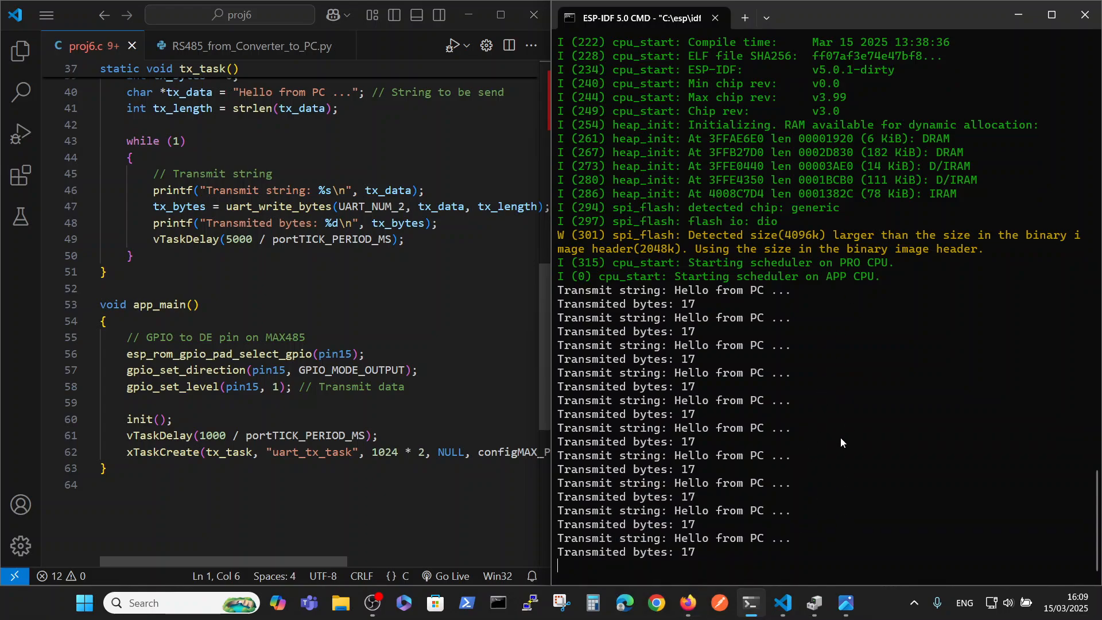
pyautogui.moveTo(836, 471)
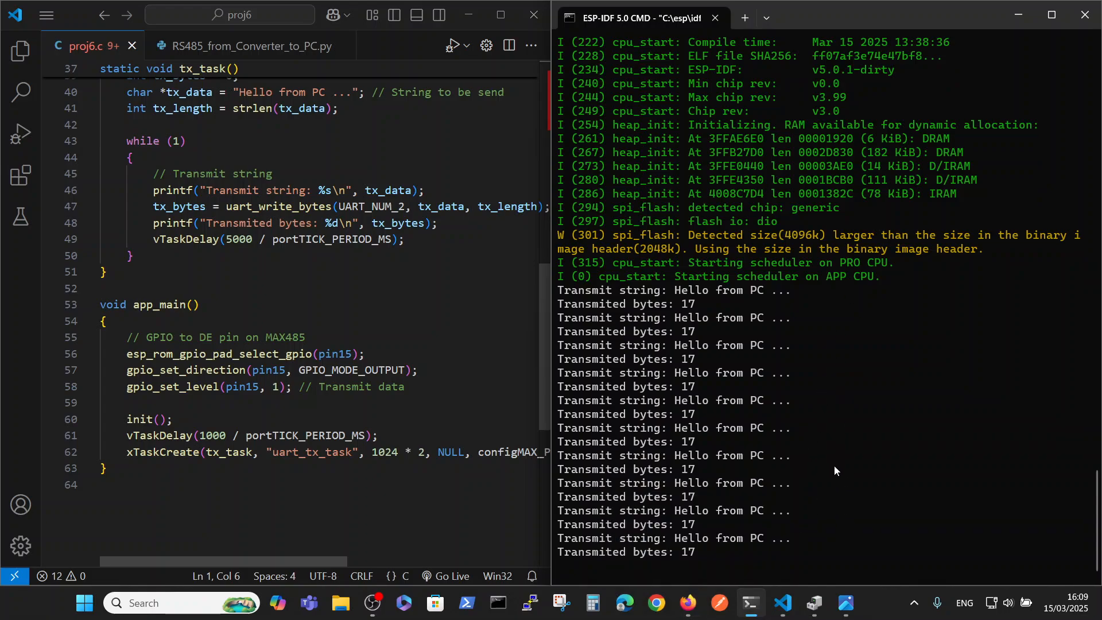
pyautogui.moveTo(935, 427)
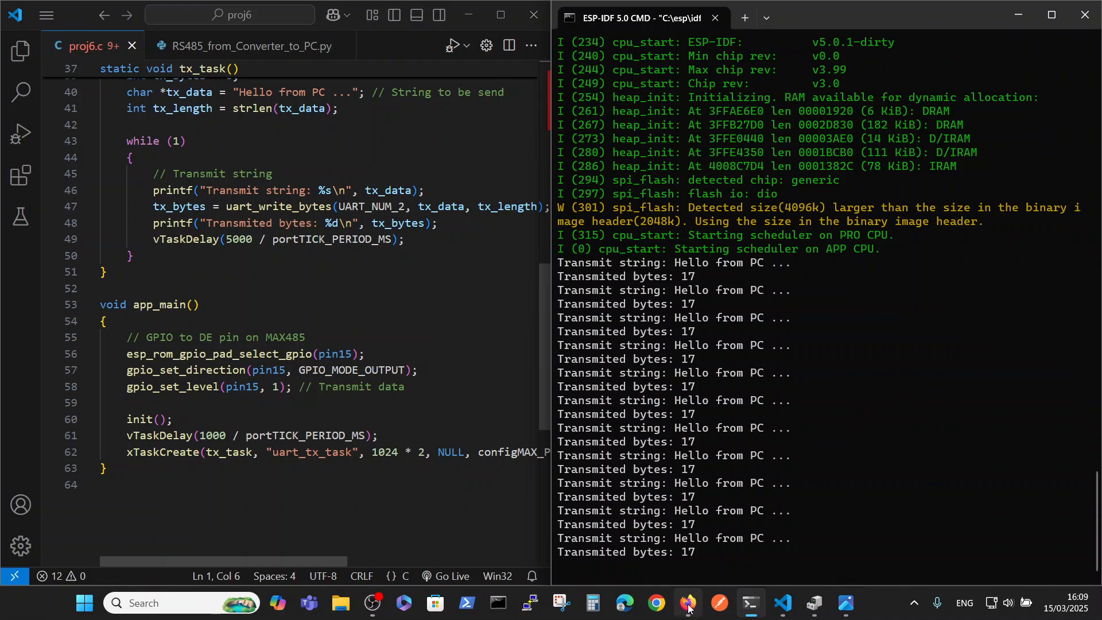
# Return to the repository root and view RS485_from_Converter_to_PC.py, the COM4 9600-baud listener.
pyautogui.click(687, 603)
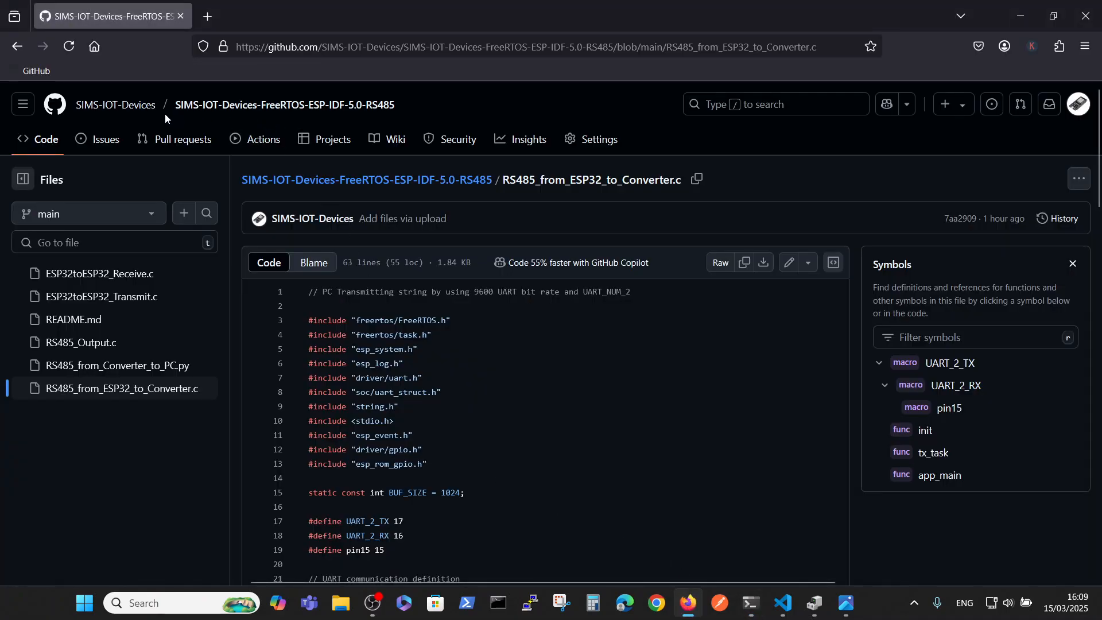
pyautogui.click(283, 105)
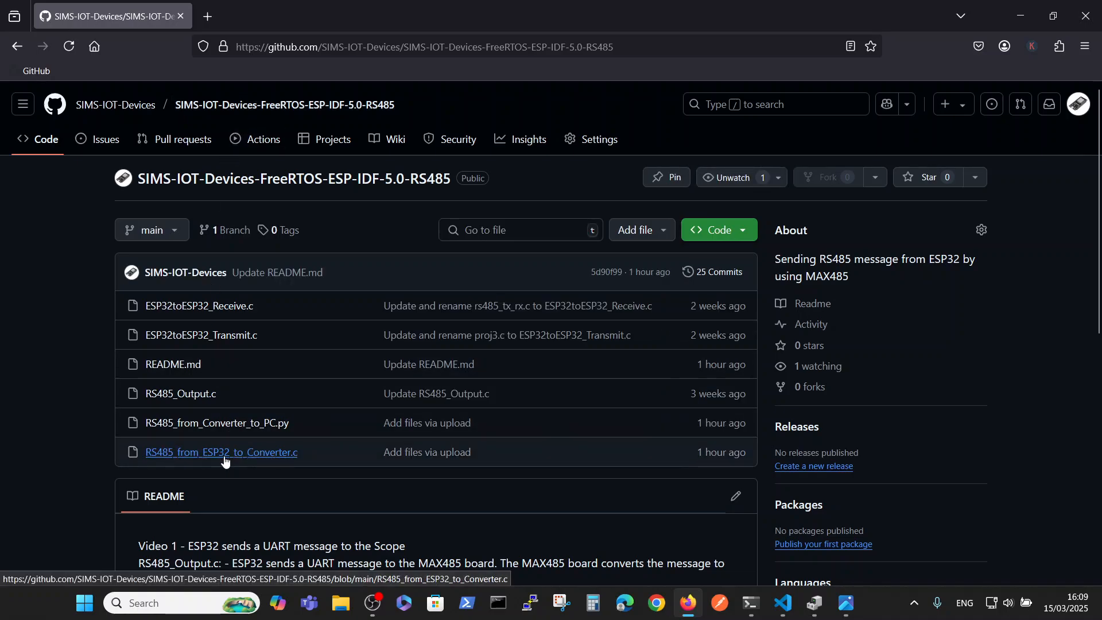
pyautogui.moveTo(217, 422)
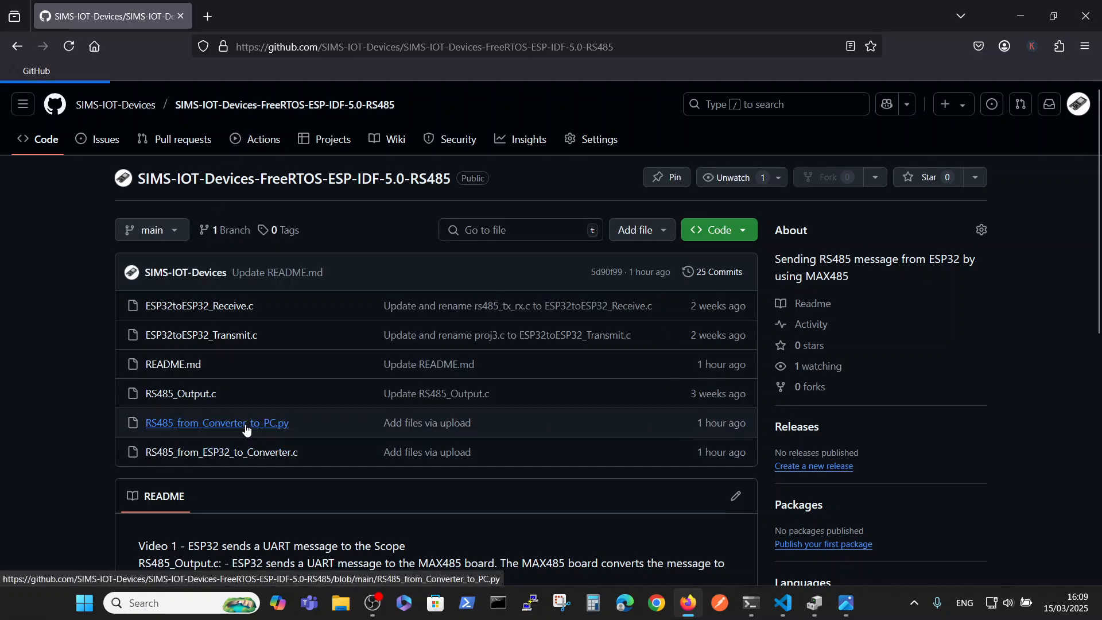
pyautogui.click(217, 422)
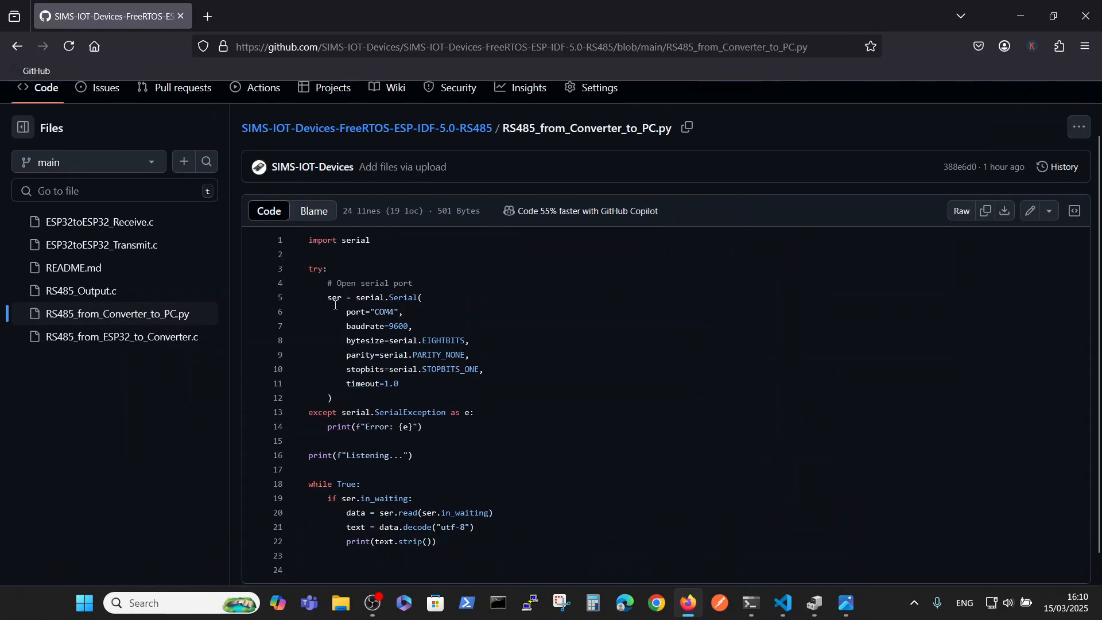
pyautogui.scroll(-3)
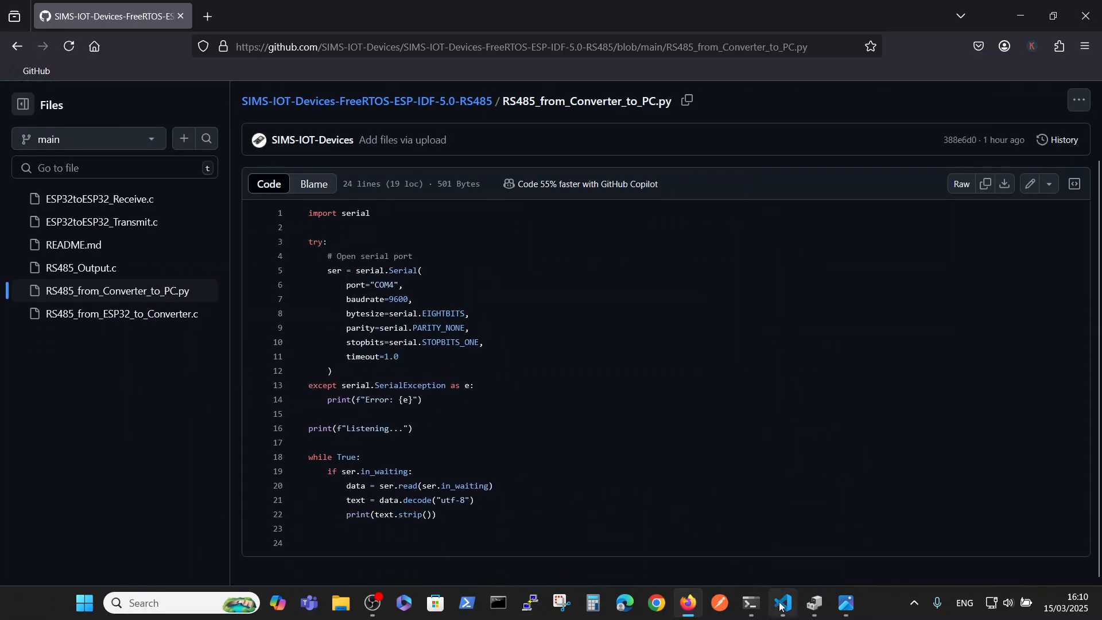
# Bring VS Code forward showing RS485_from_Converter_to_PC.py for editing.
pyautogui.click(780, 602)
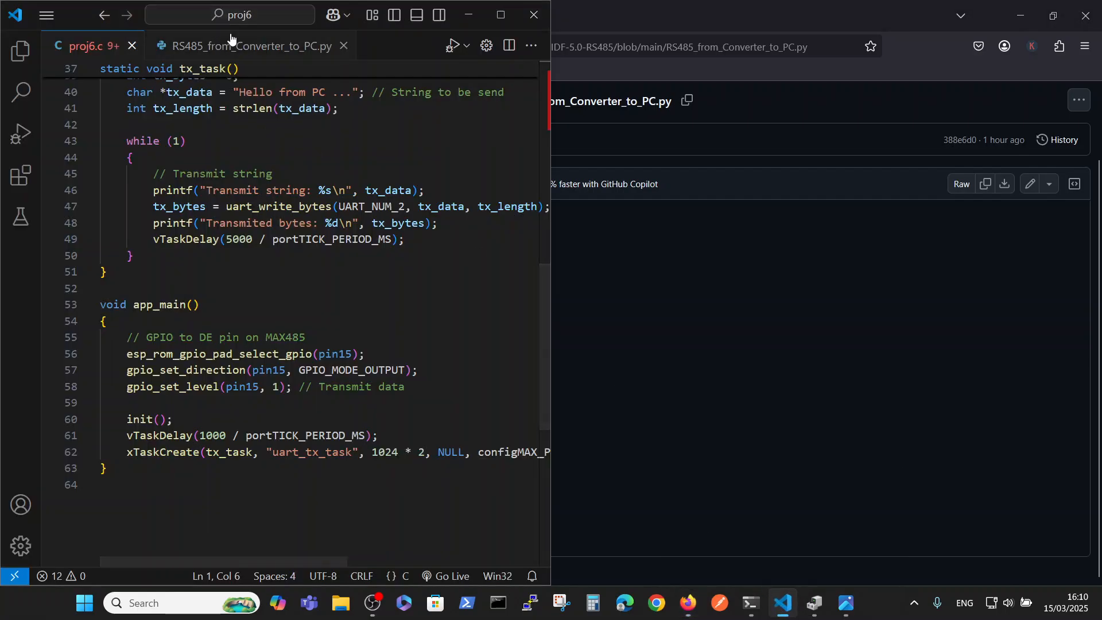
pyautogui.click(245, 46)
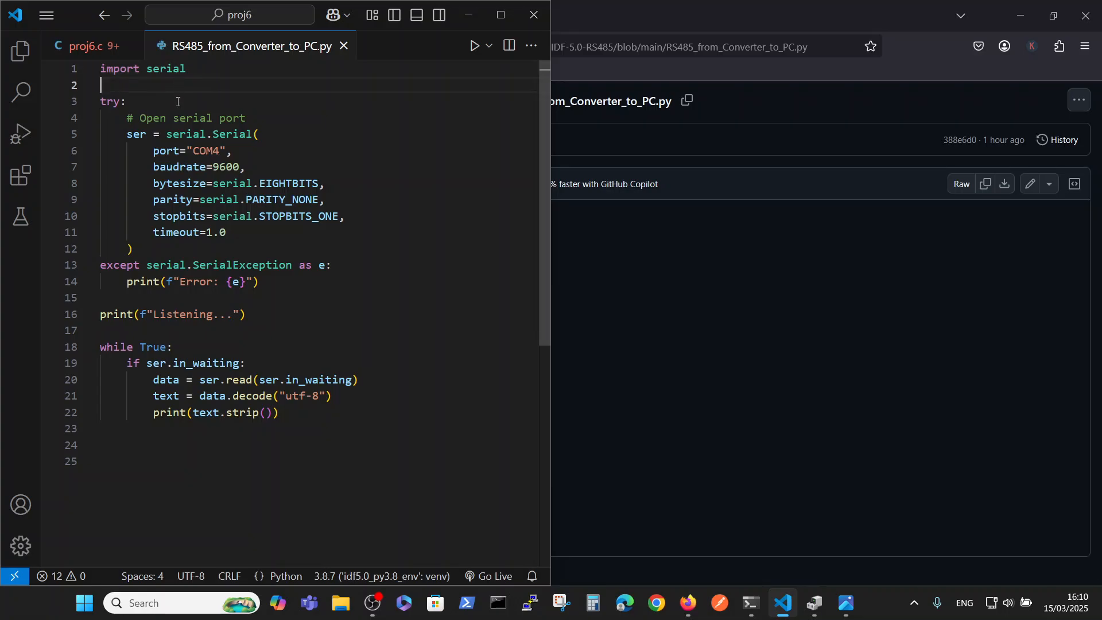
pyautogui.moveTo(208, 183)
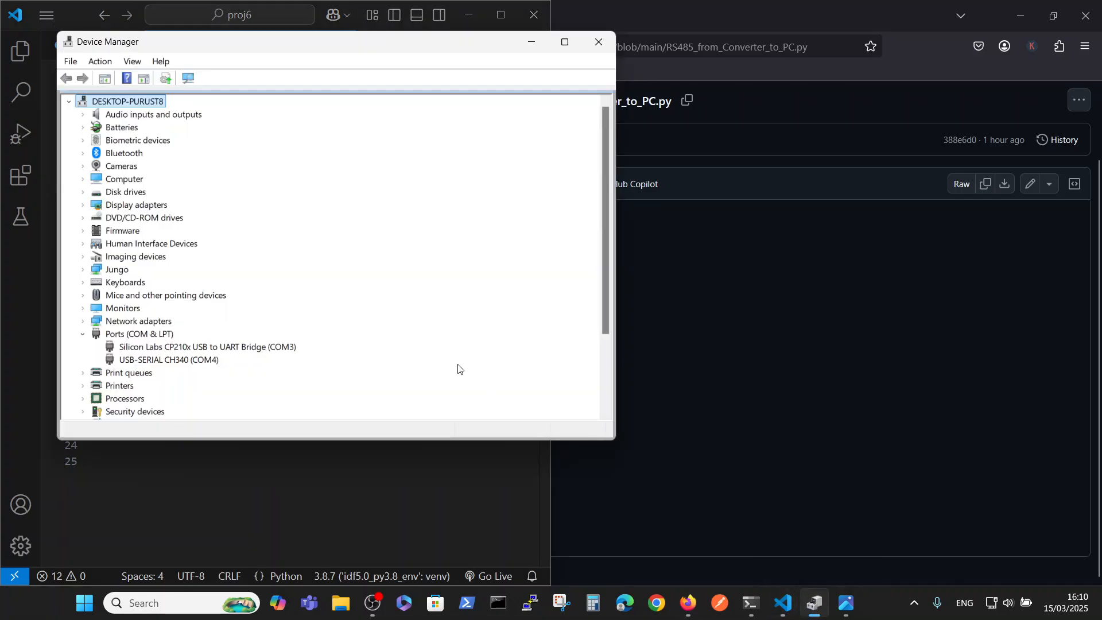
pyautogui.moveTo(136, 340)
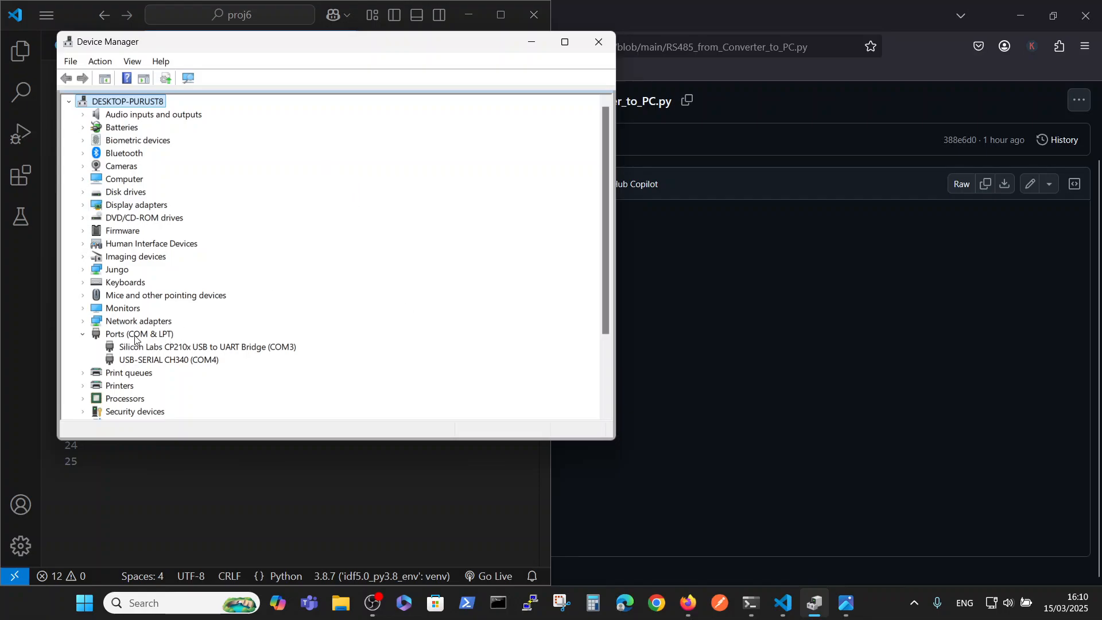
pyautogui.moveTo(113, 342)
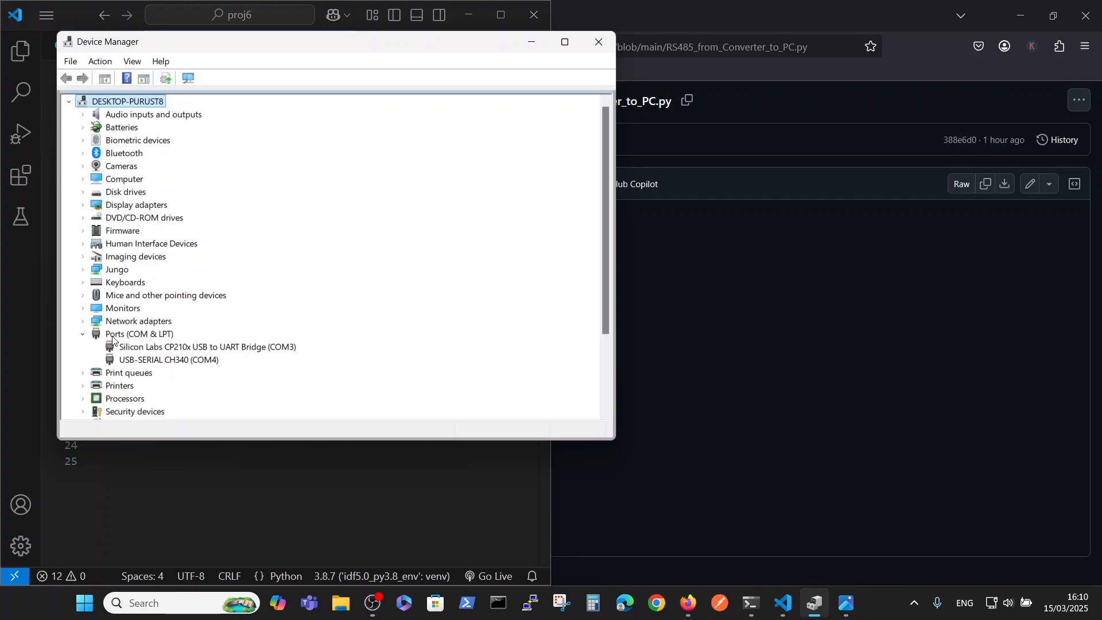
pyautogui.moveTo(139, 348)
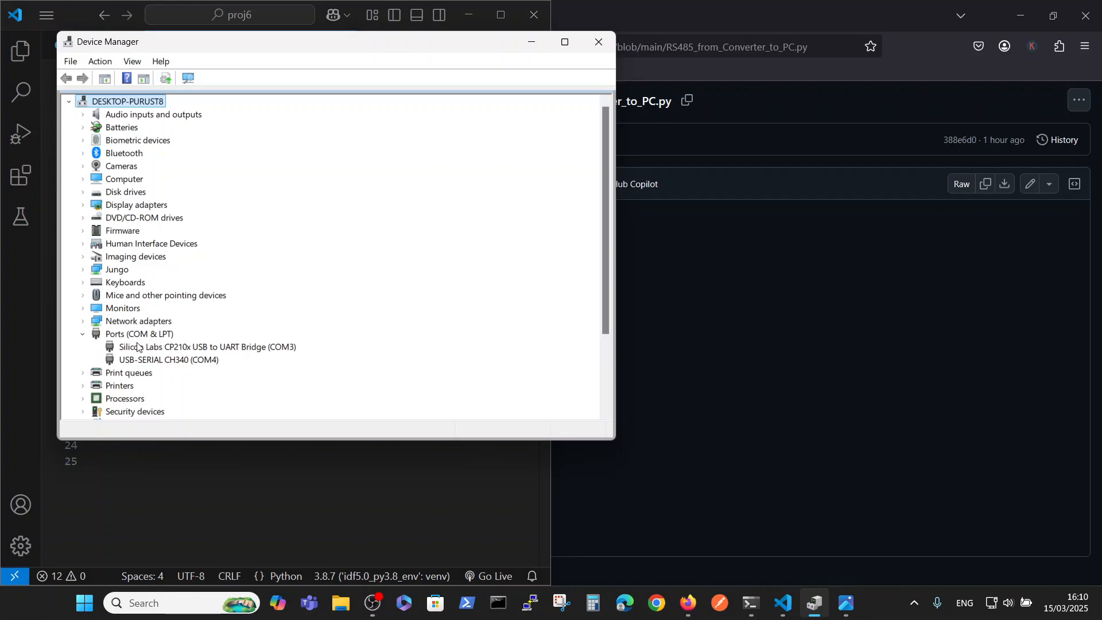
pyautogui.moveTo(175, 340)
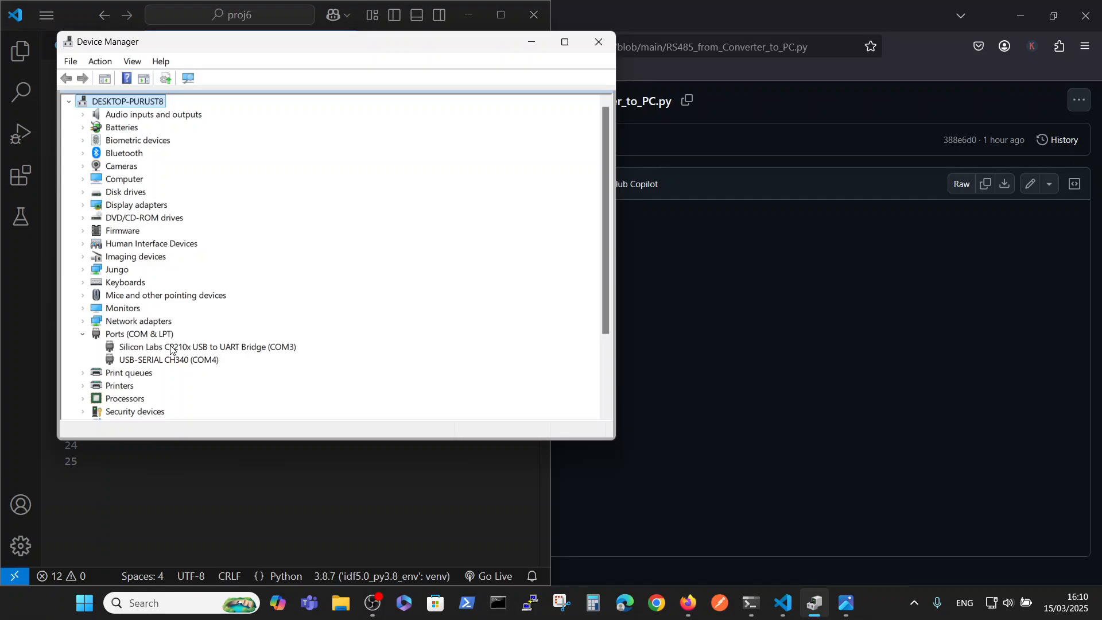
pyautogui.moveTo(132, 353)
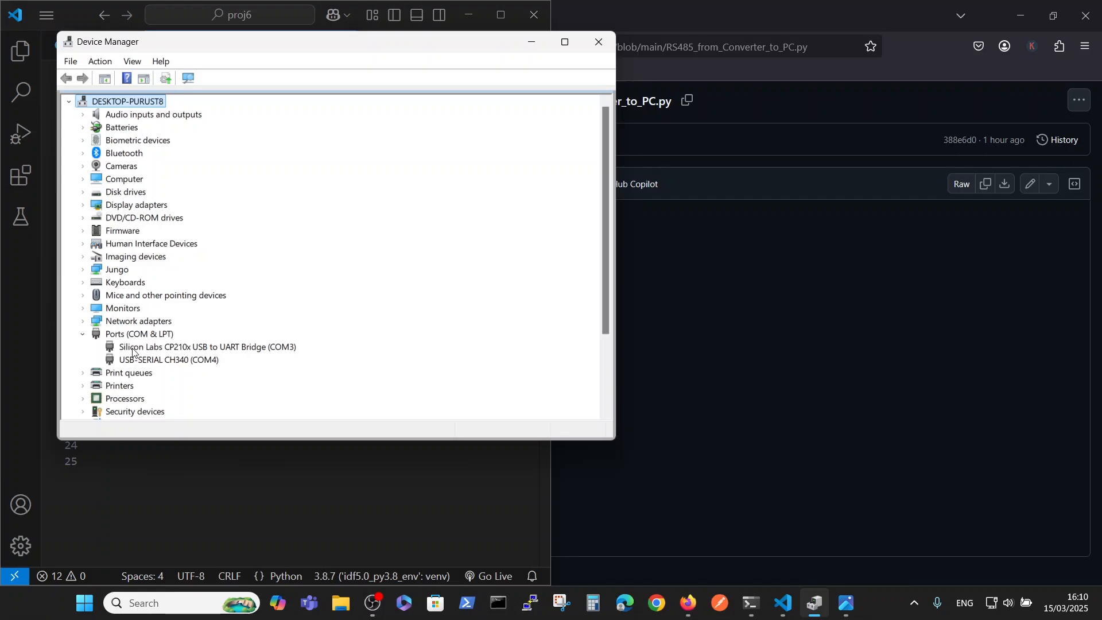
pyautogui.moveTo(271, 351)
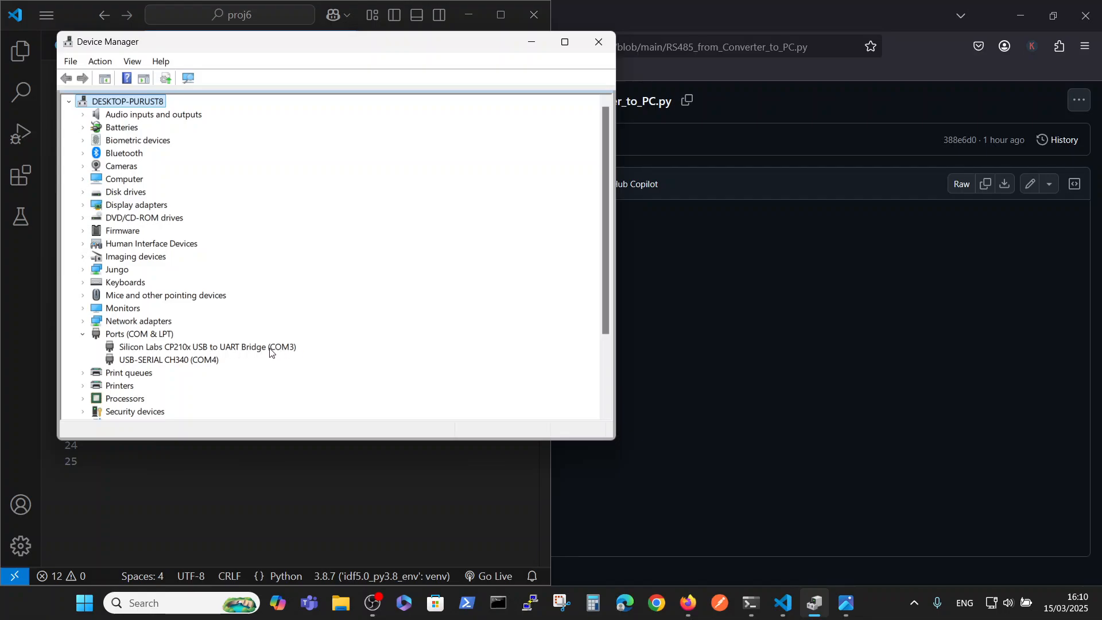
pyautogui.moveTo(120, 364)
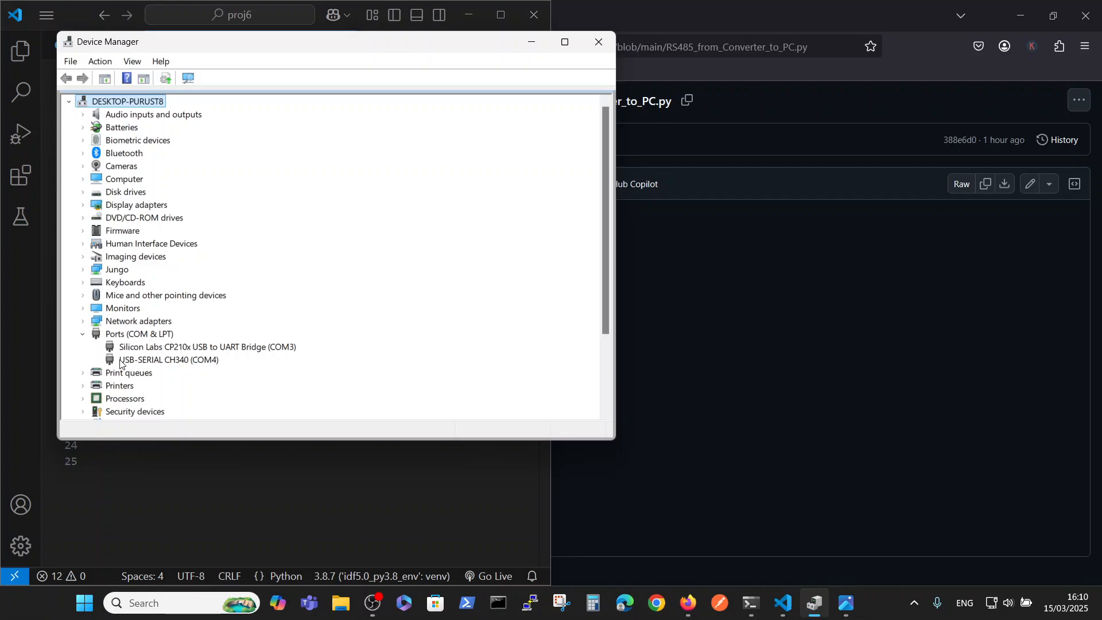
pyautogui.moveTo(187, 365)
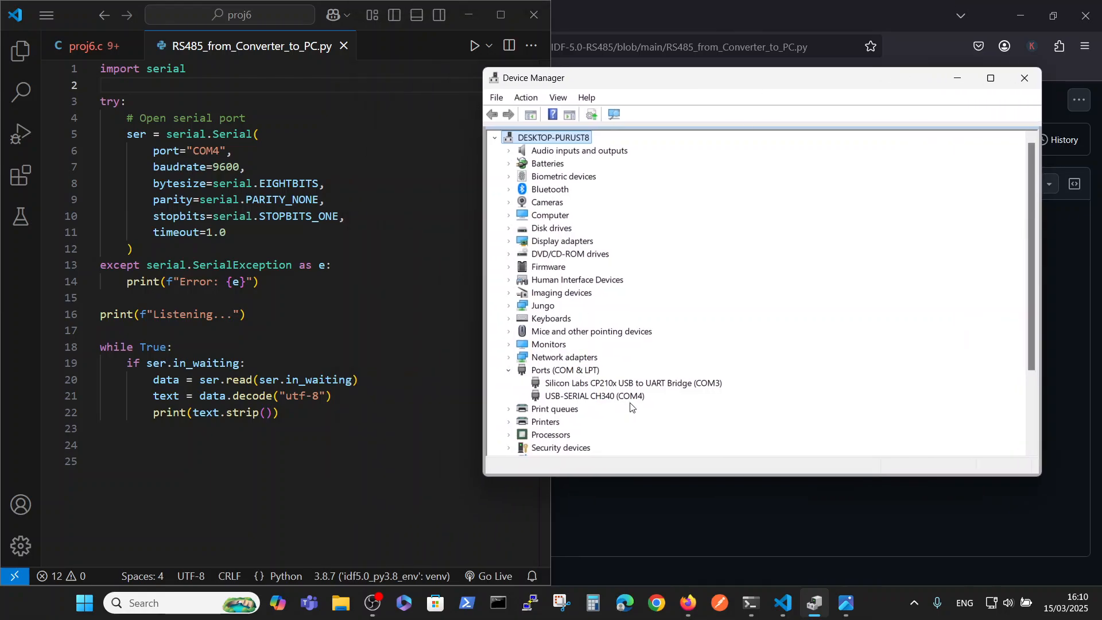
pyautogui.moveTo(606, 401)
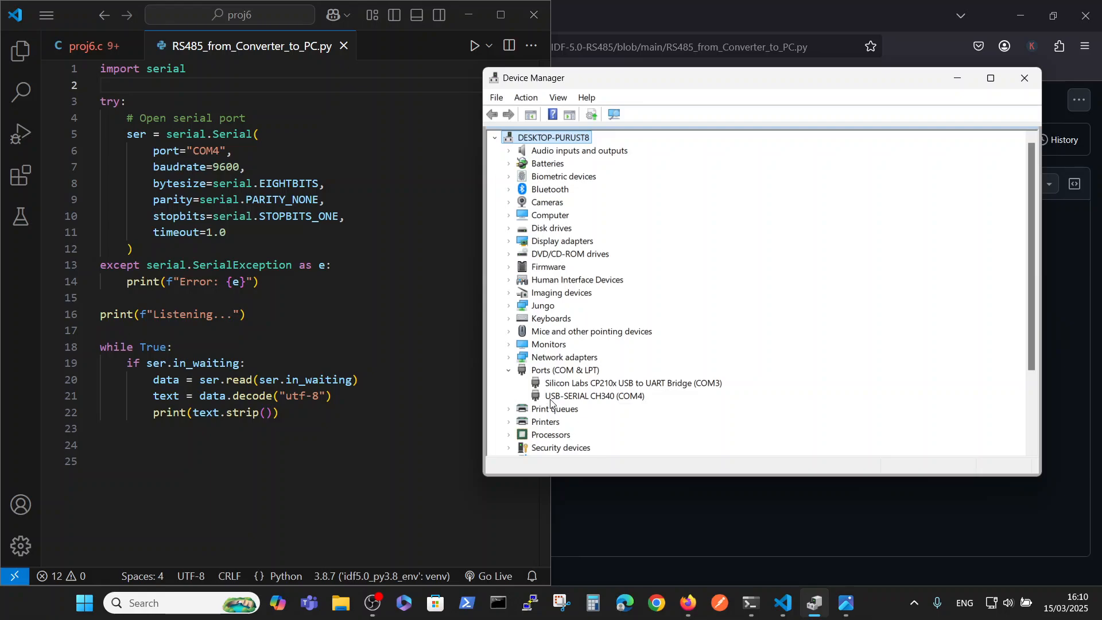
pyautogui.moveTo(558, 404)
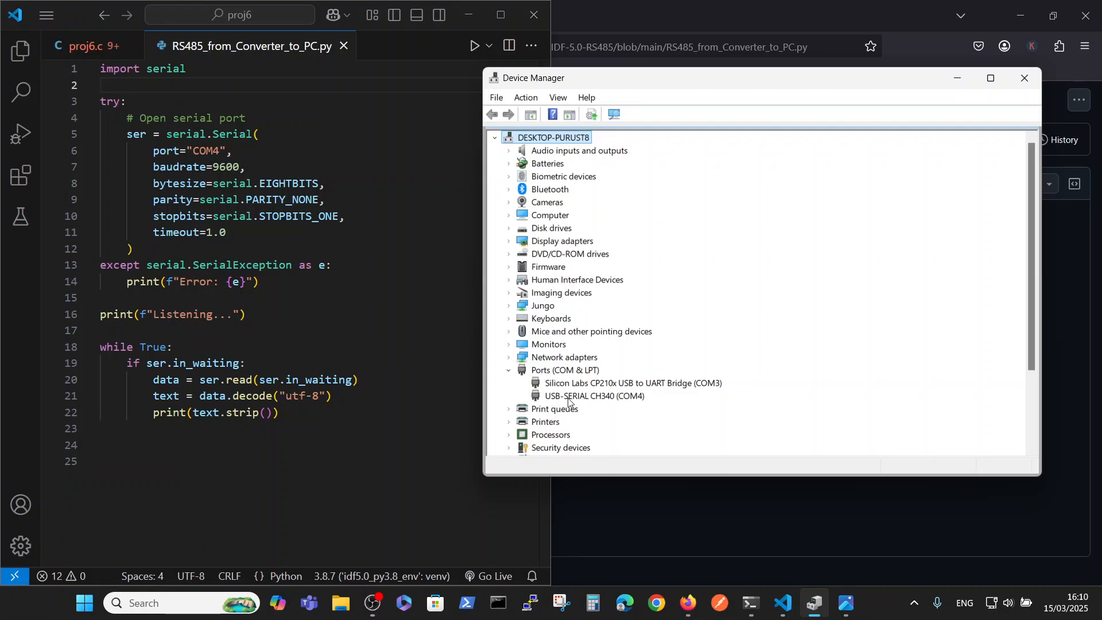
pyautogui.moveTo(592, 407)
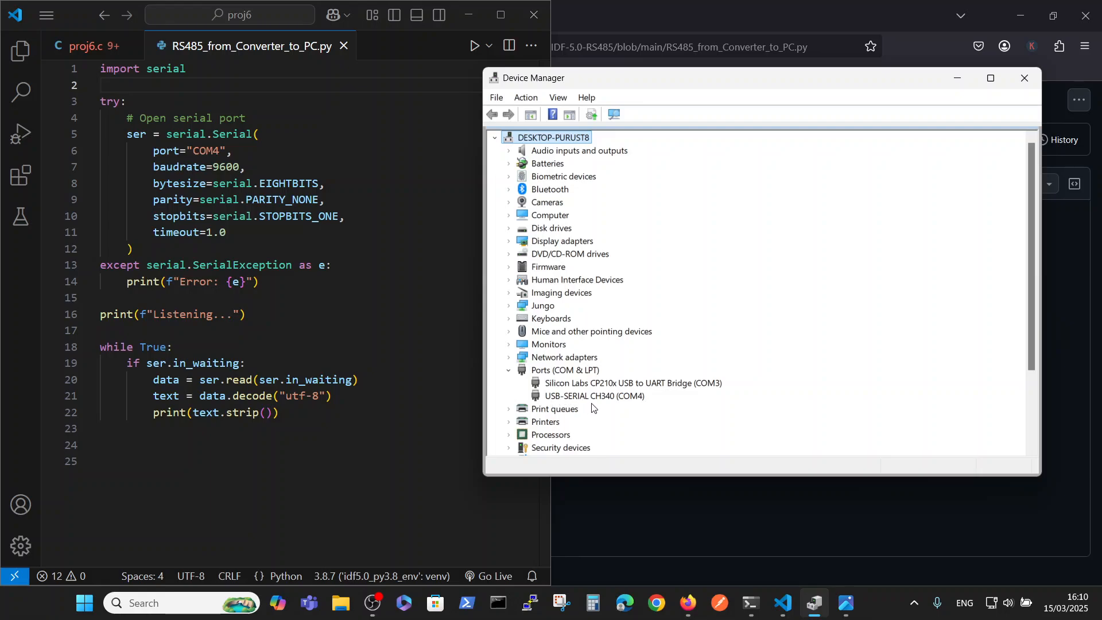
pyautogui.moveTo(602, 407)
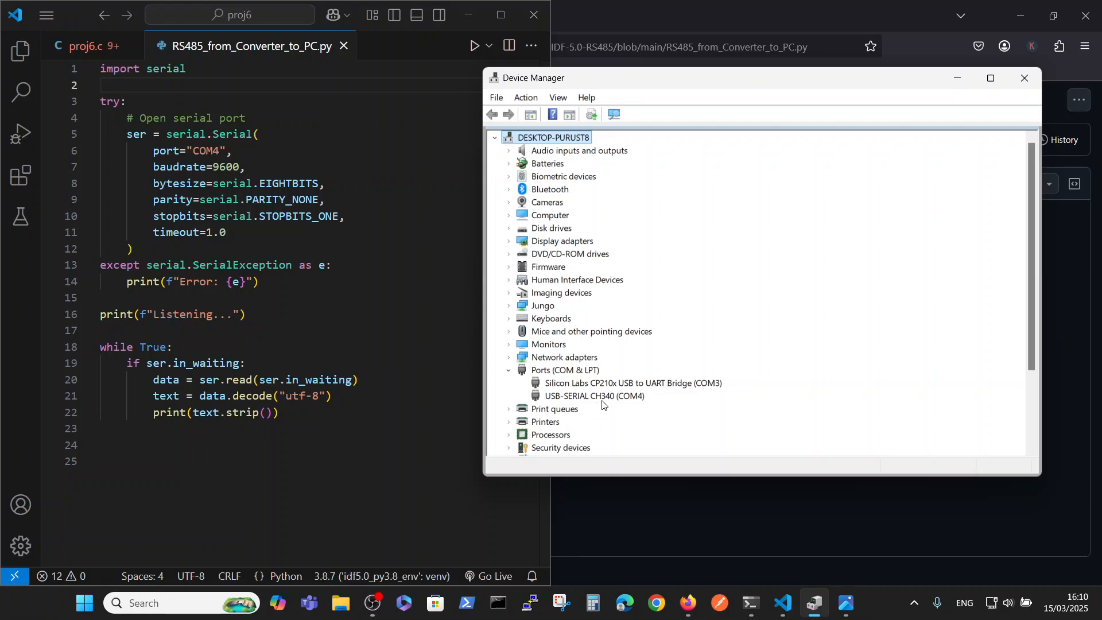
pyautogui.moveTo(615, 404)
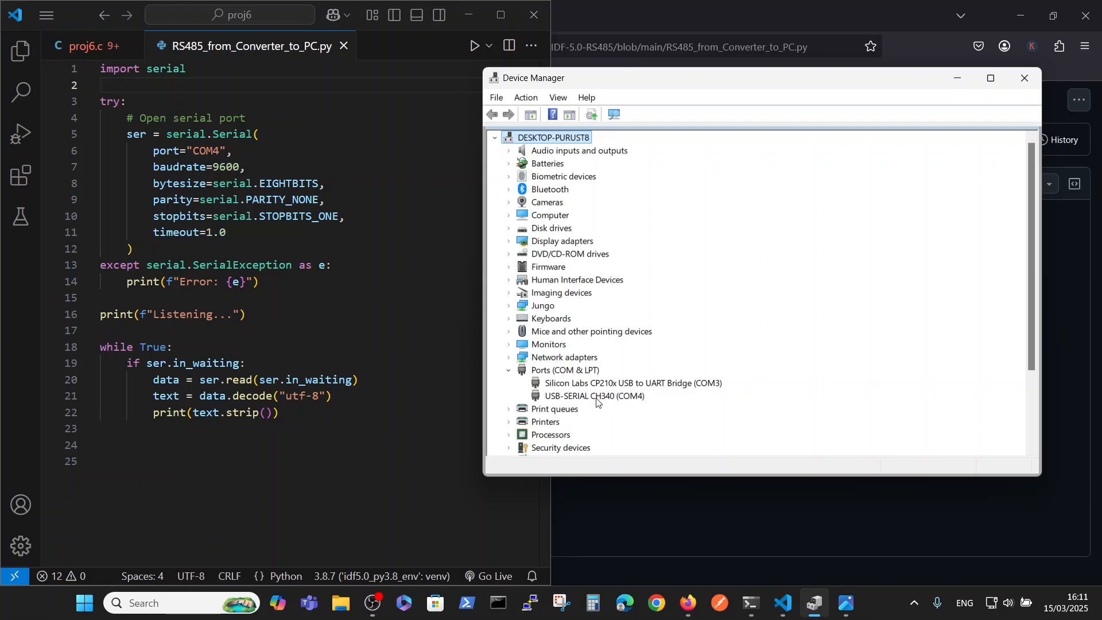
pyautogui.moveTo(609, 403)
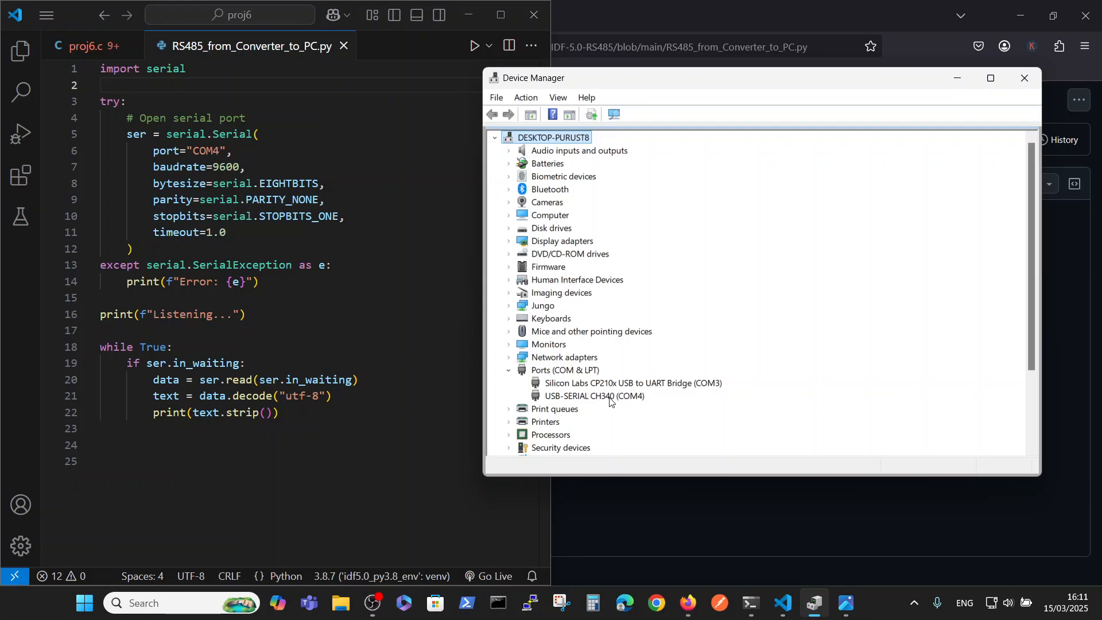
pyautogui.moveTo(598, 402)
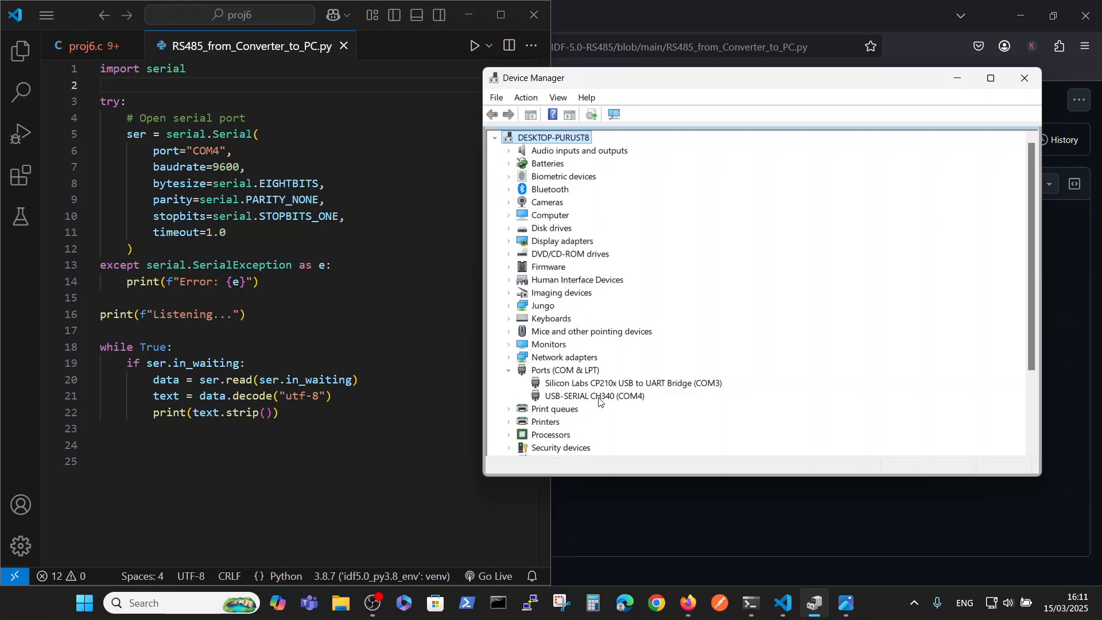
pyautogui.moveTo(593, 409)
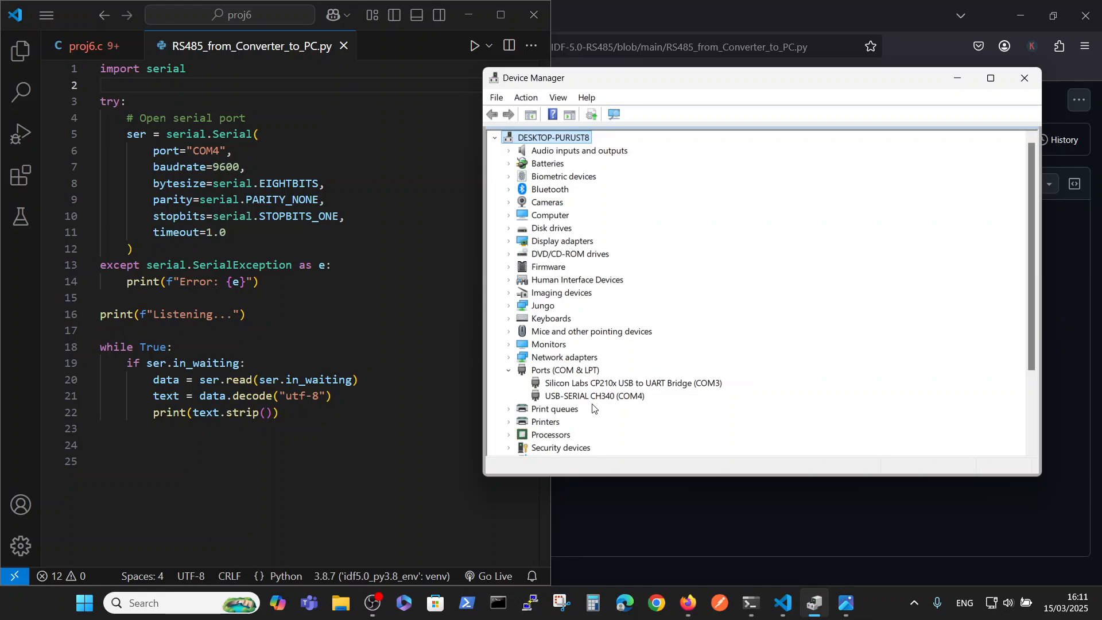
pyautogui.moveTo(365, 350)
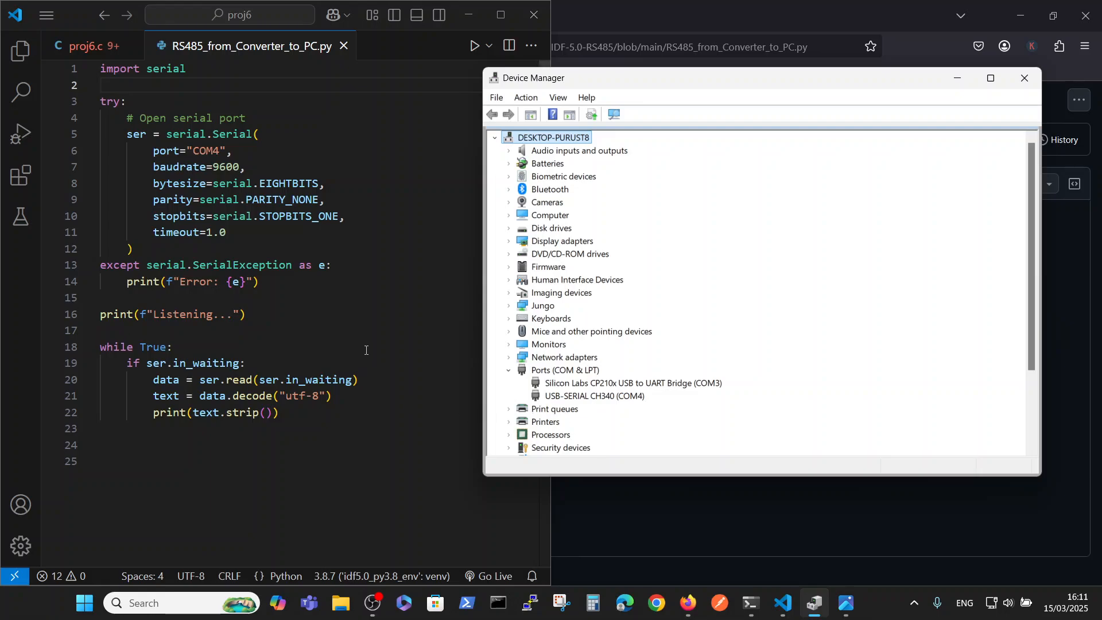
pyautogui.moveTo(356, 350)
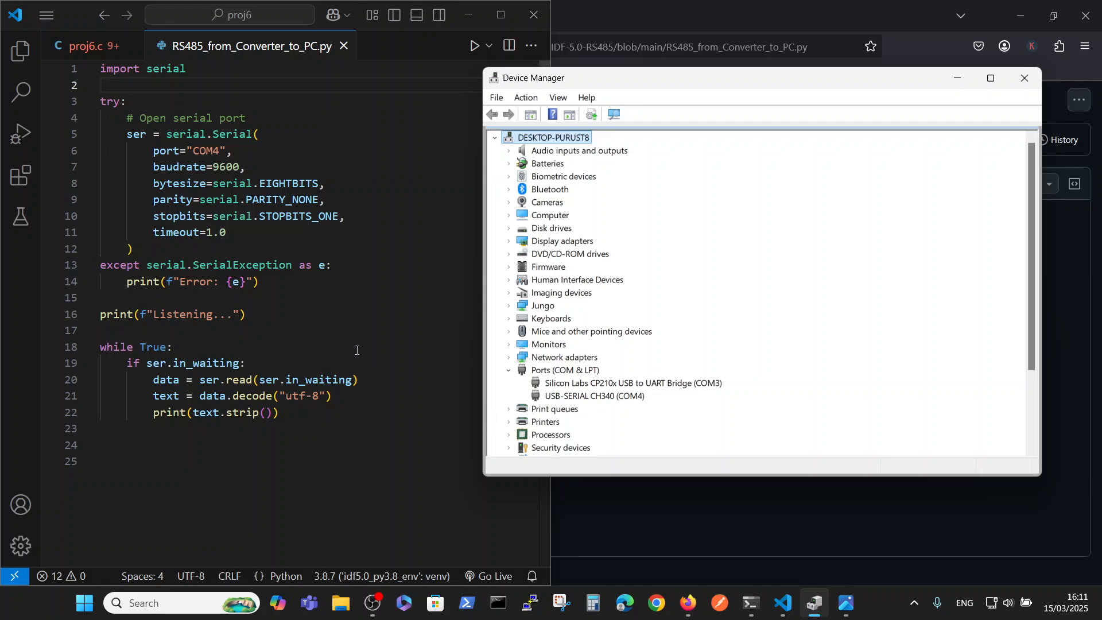
pyautogui.moveTo(230, 129)
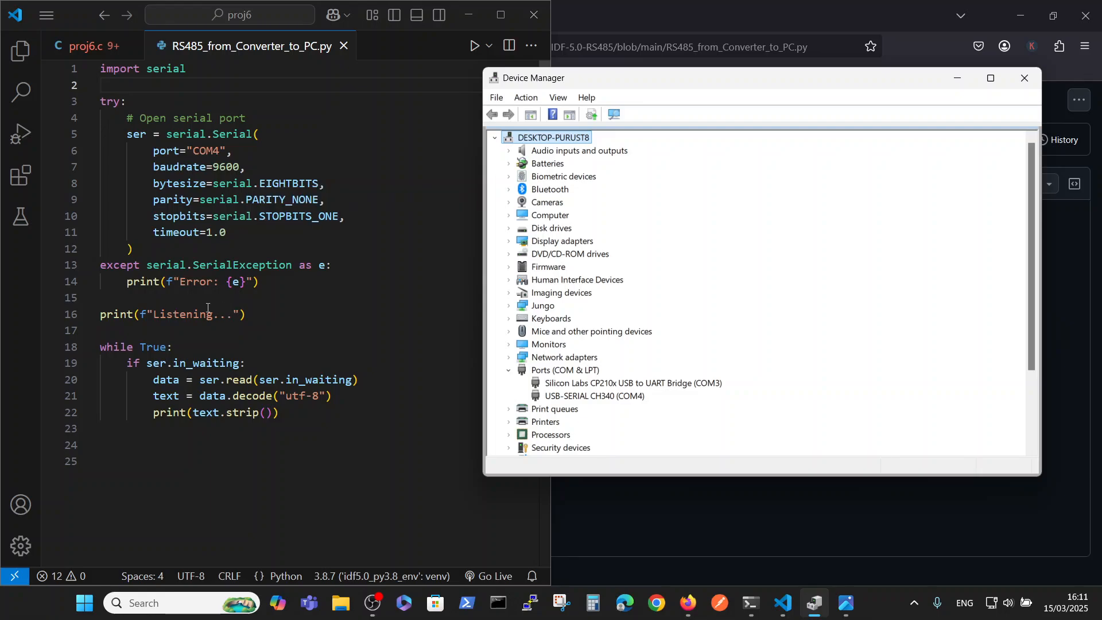
pyautogui.moveTo(259, 330)
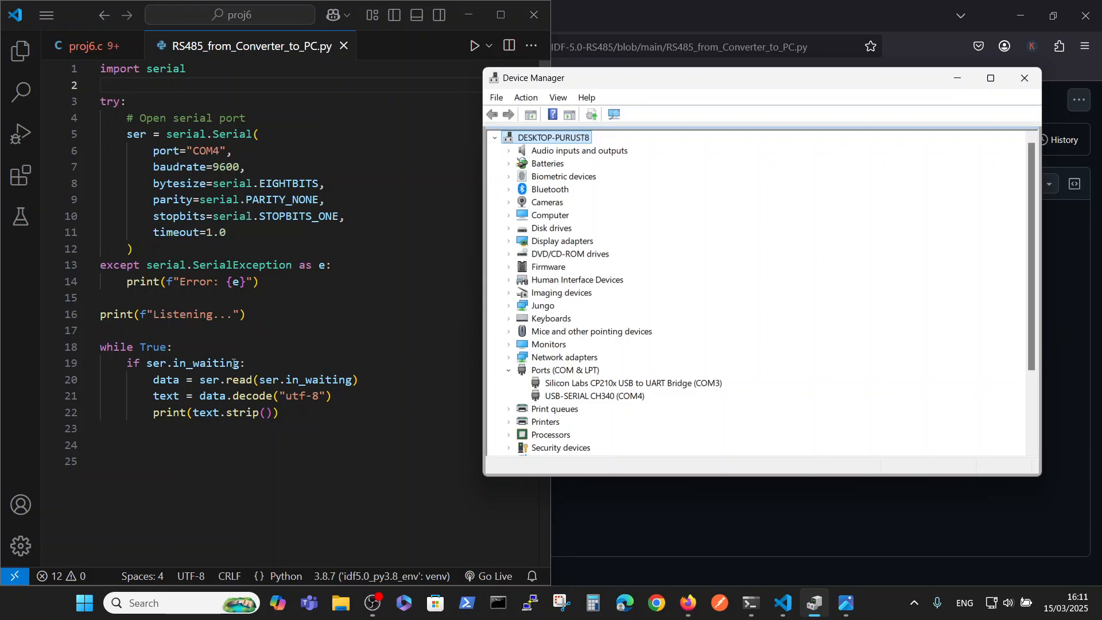
pyautogui.moveTo(377, 162)
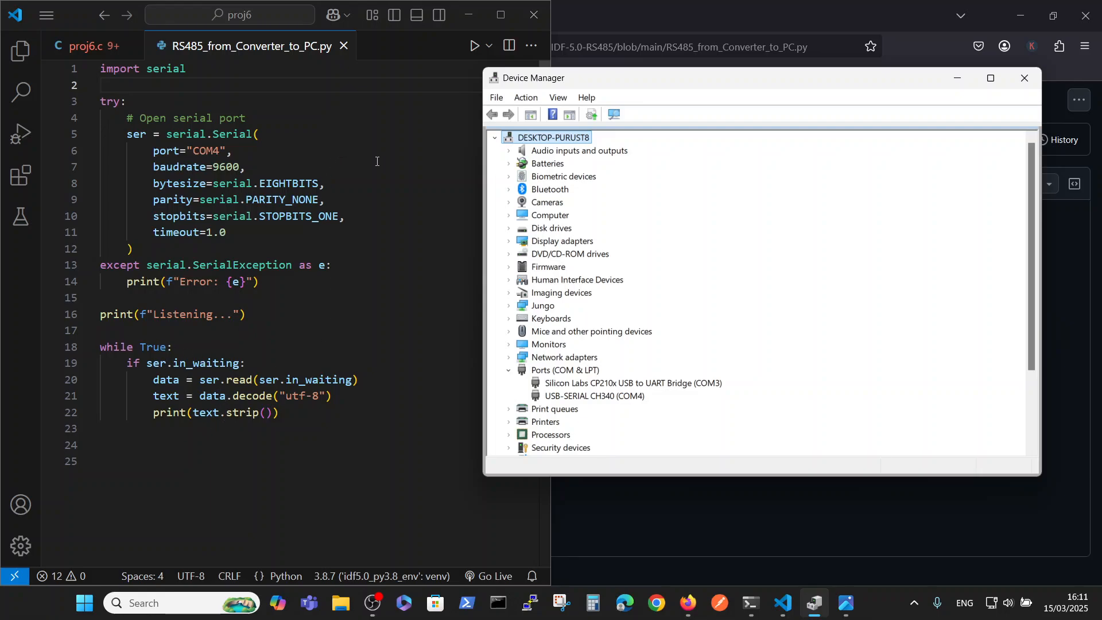
# Focus VS Code and show the TERMINAL panel beneath the listener script.
pyautogui.click(1023, 78)
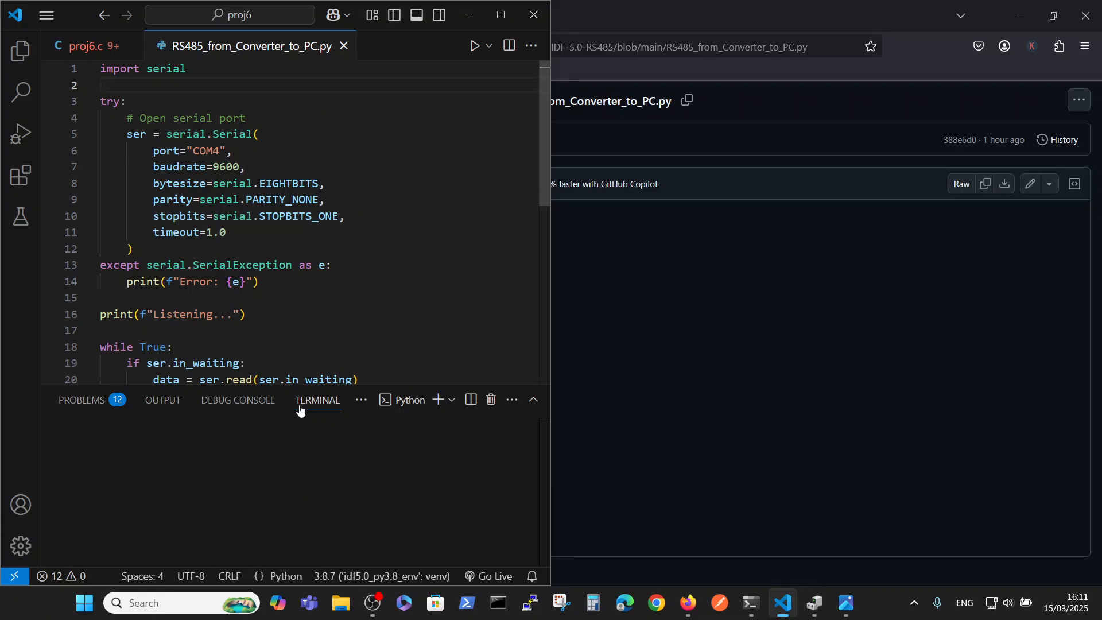
pyautogui.click(474, 45)
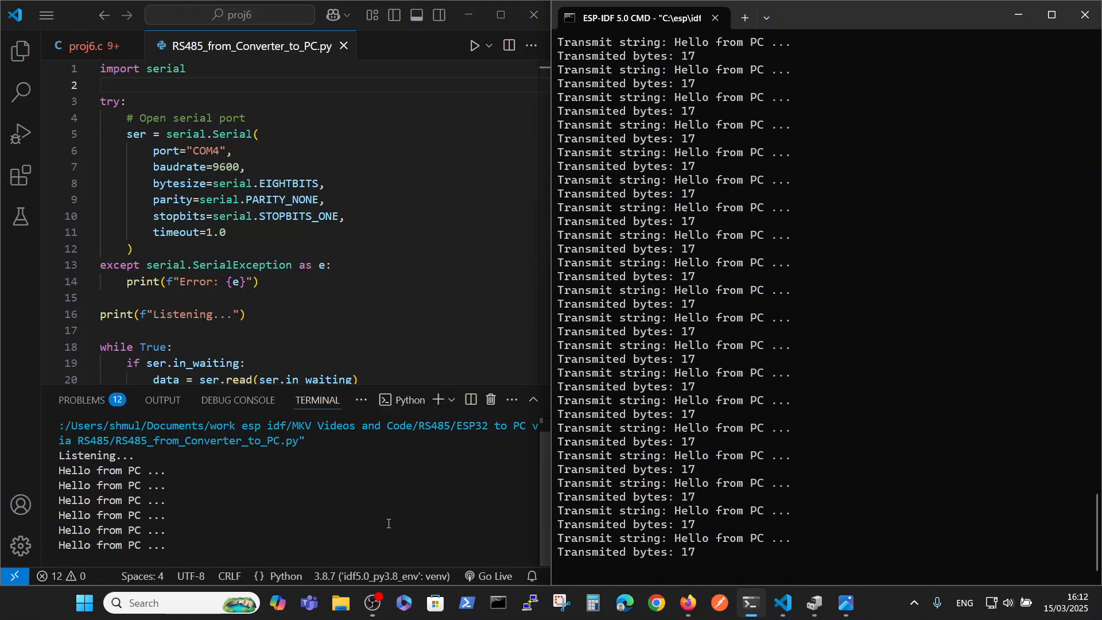
pyautogui.moveTo(456, 503)
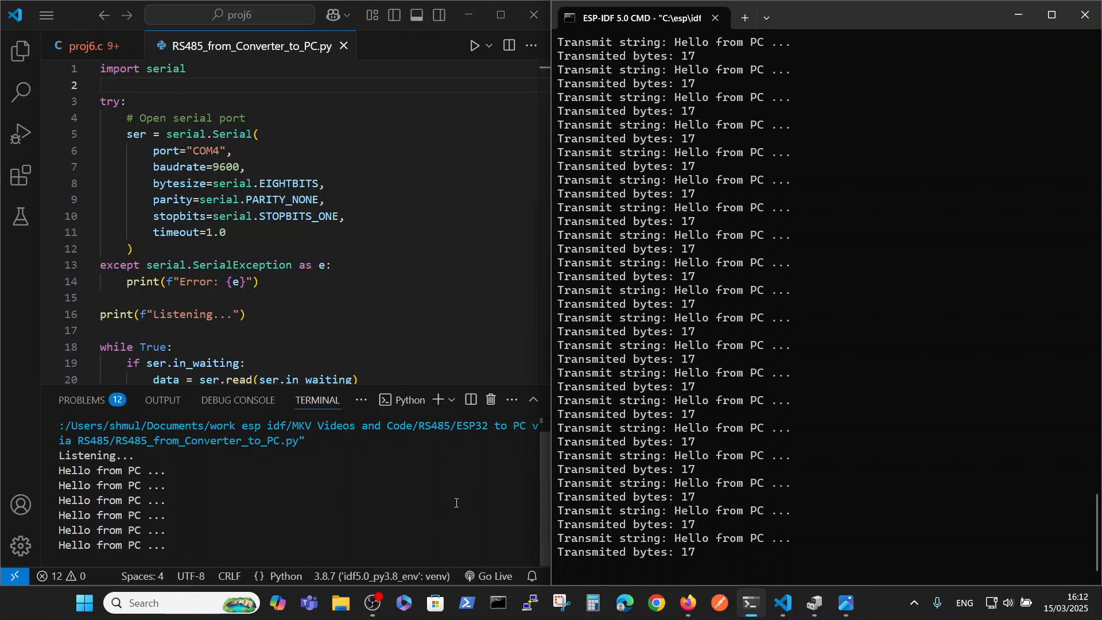